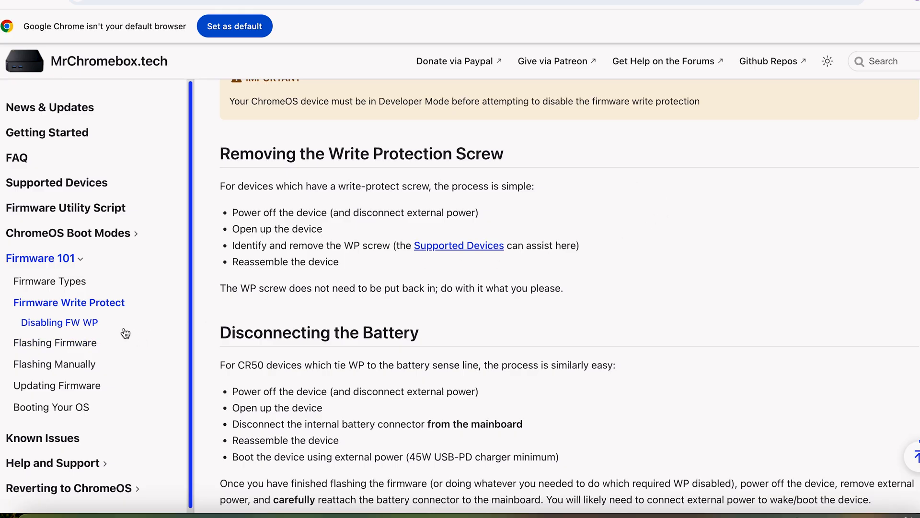
- Review the battery disconnect instructions, highlighting the disconnect battery connector step
scroll(down, 3)
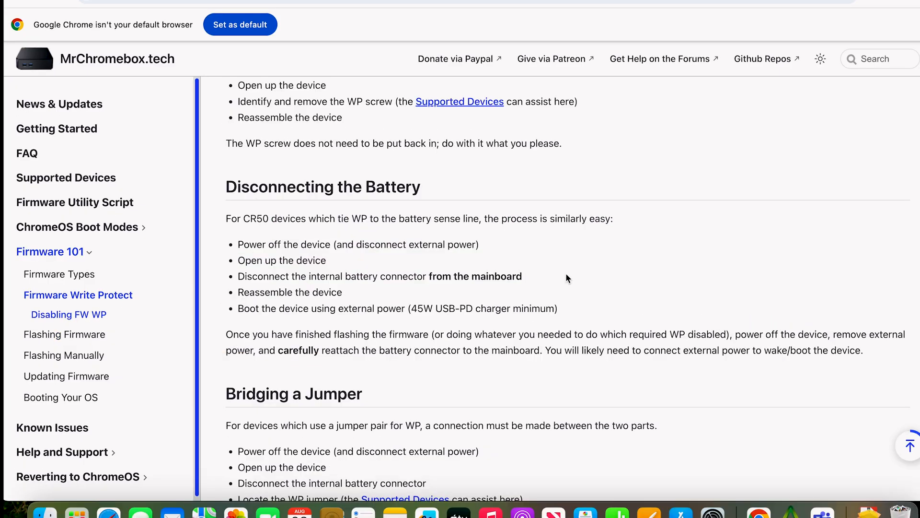
mouse_move(562, 292)
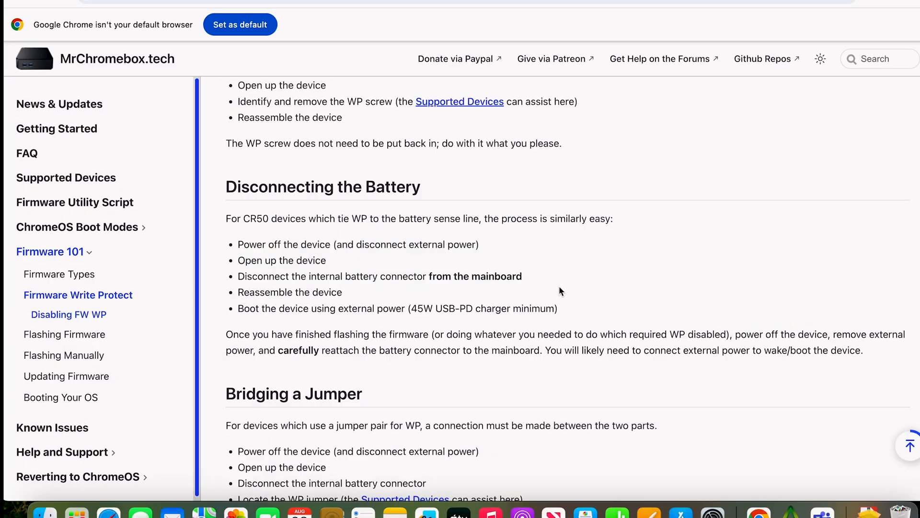
scroll(up, 3)
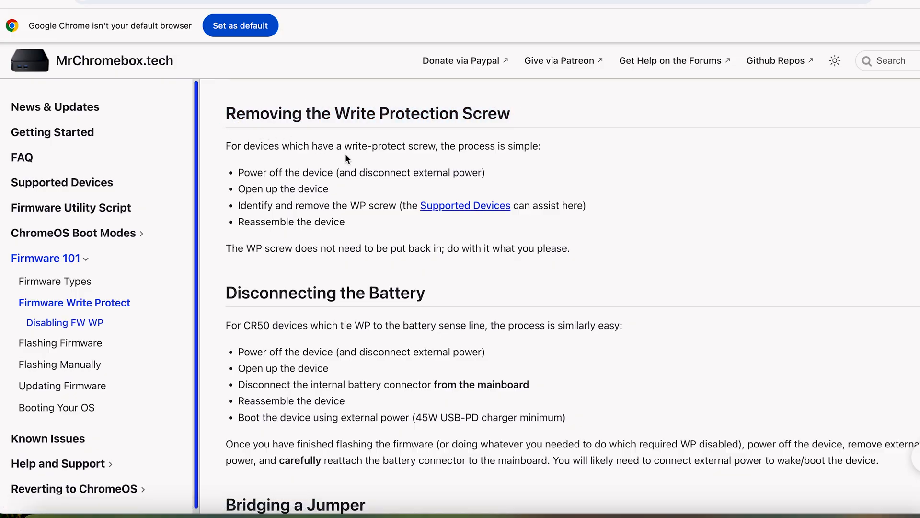
mouse_move(445, 294)
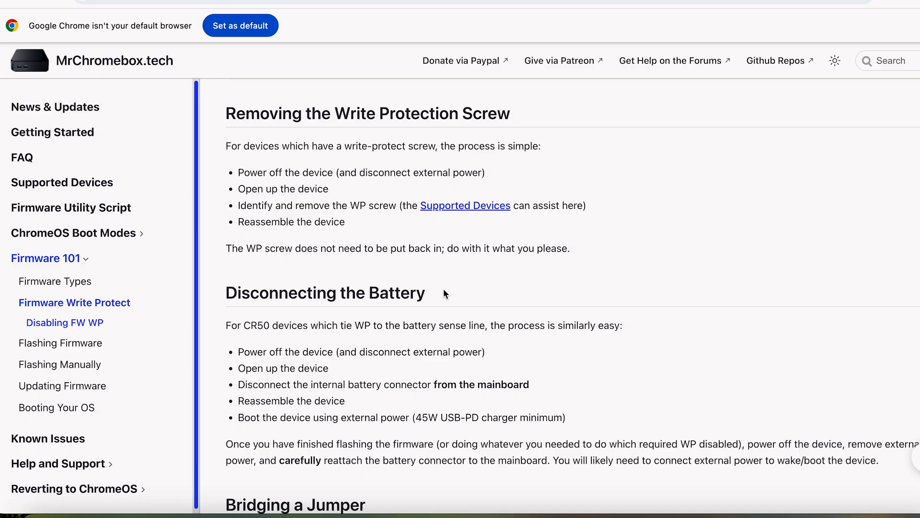
double_click(325, 292)
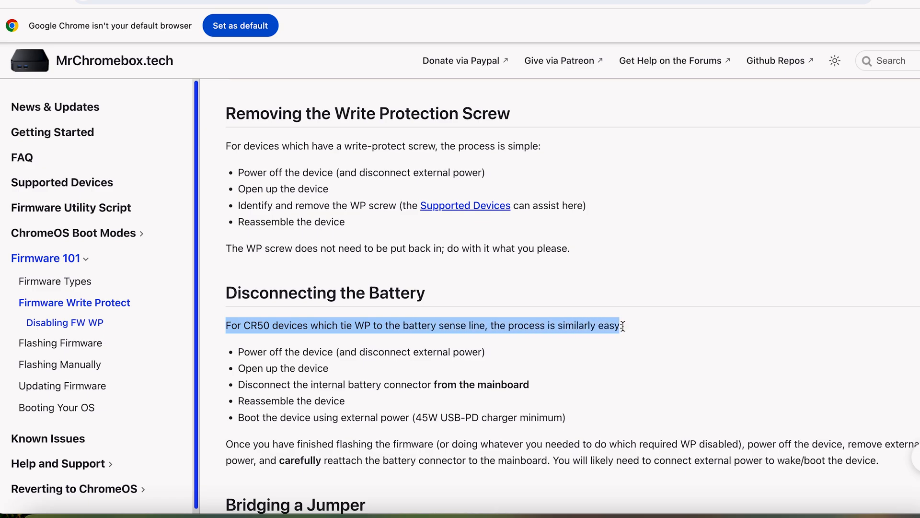
click(610, 325)
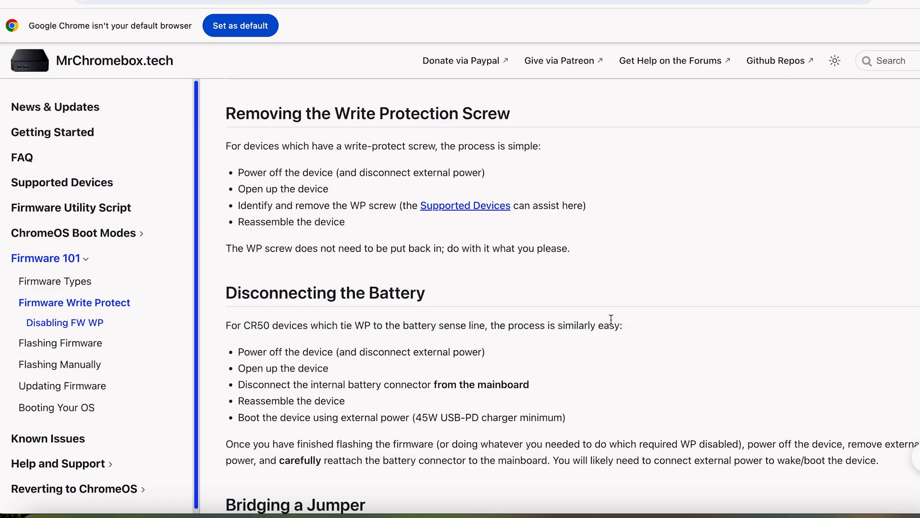
mouse_move(240, 351)
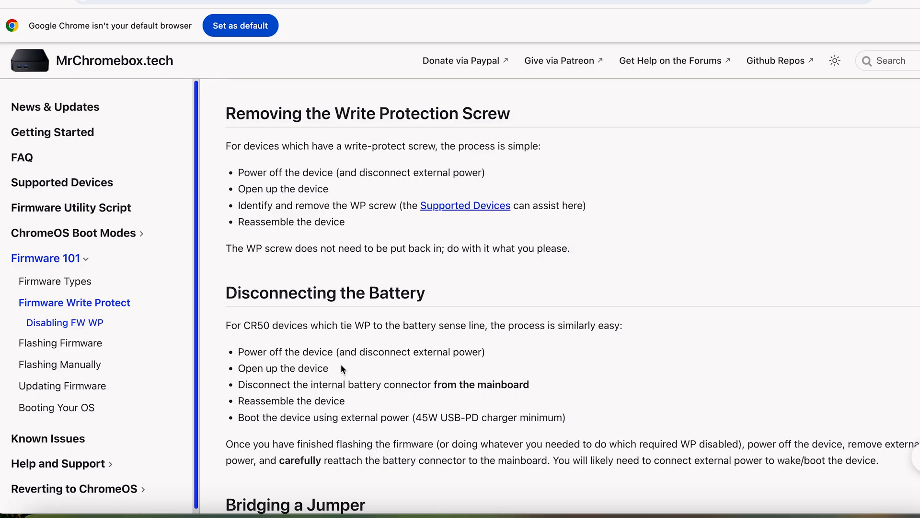
scroll(down, 3)
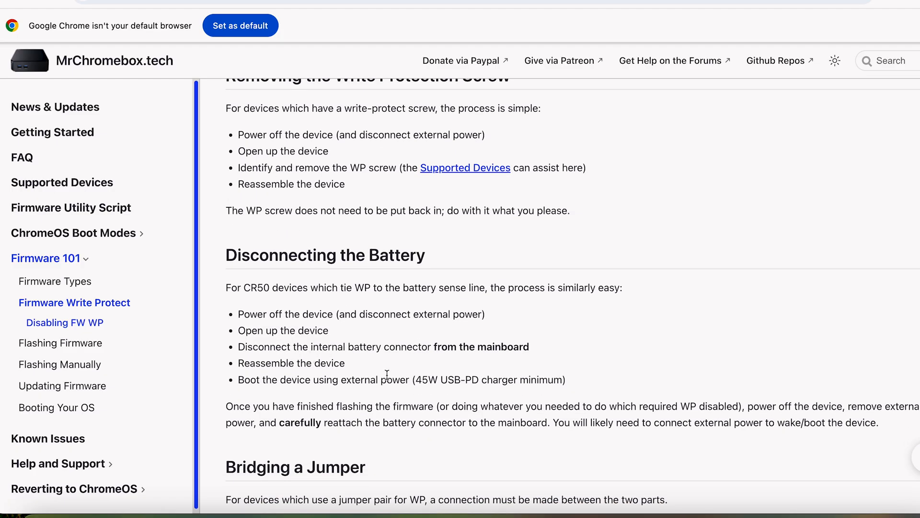
triple_click(335, 346)
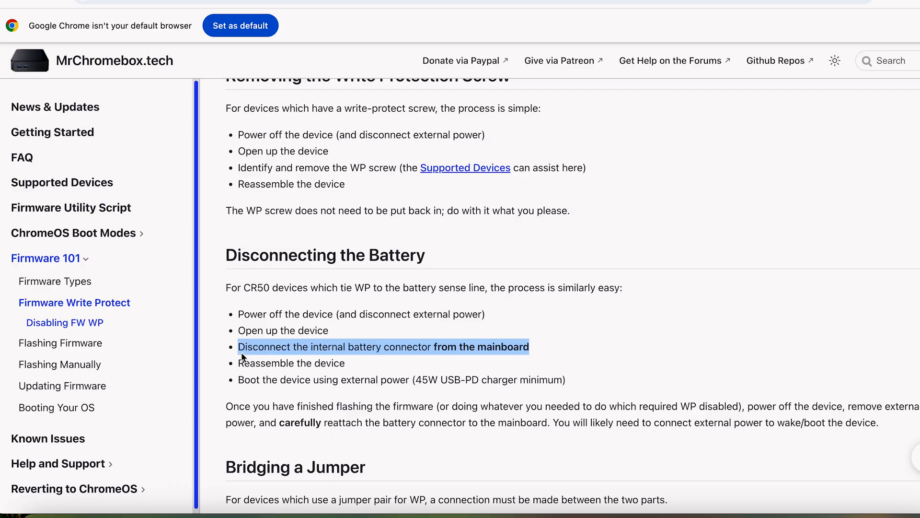
scroll(down, 3)
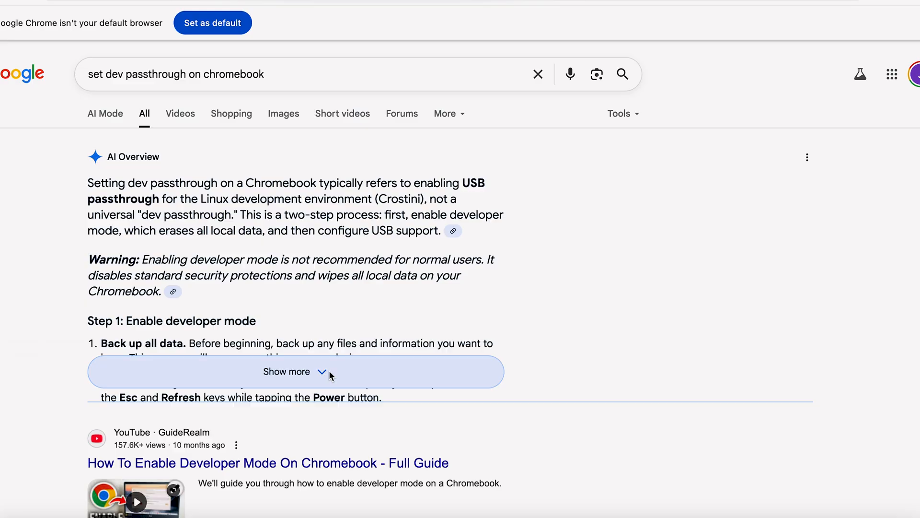
- Expand the dev password AI overview and scroll through the chromeos-setdevpasswd steps
click(287, 372)
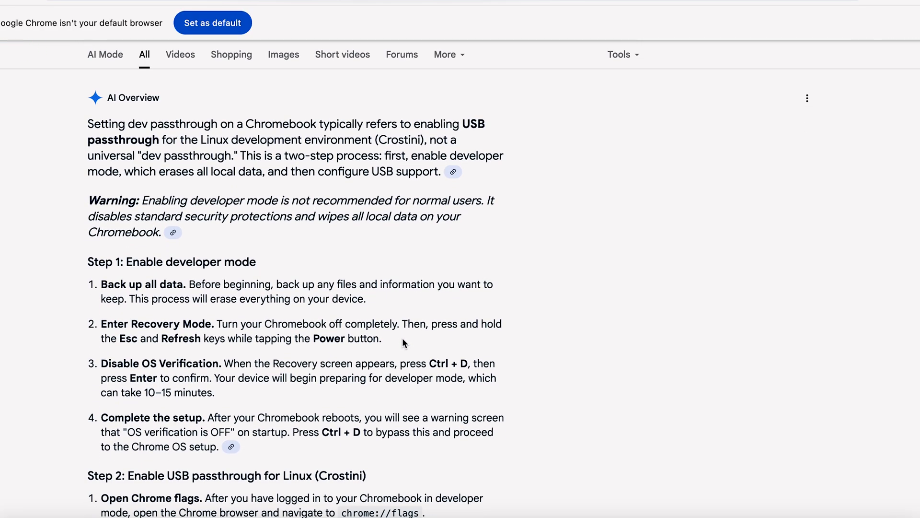
scroll(down, 3)
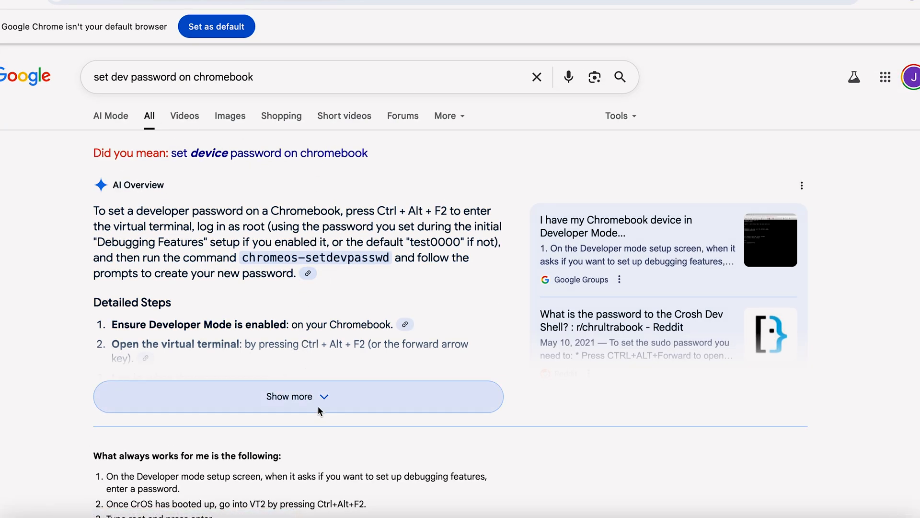
click(297, 397)
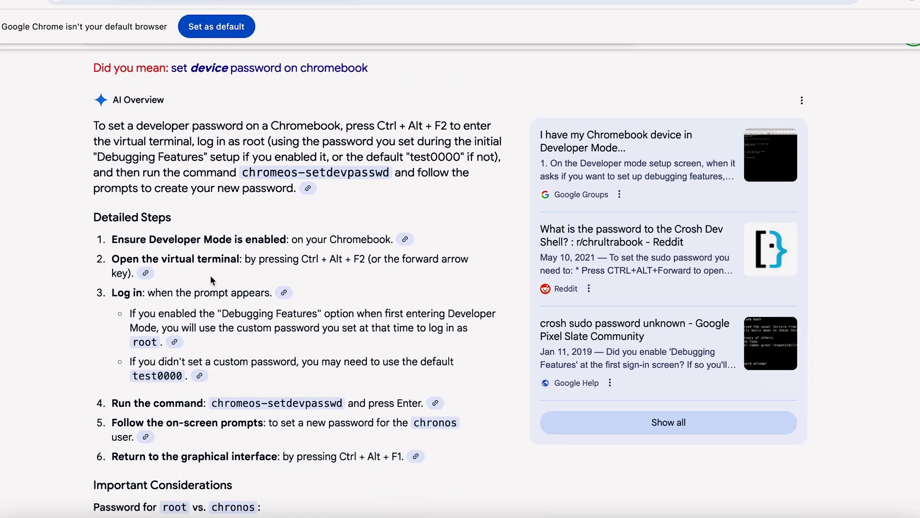
mouse_move(172, 240)
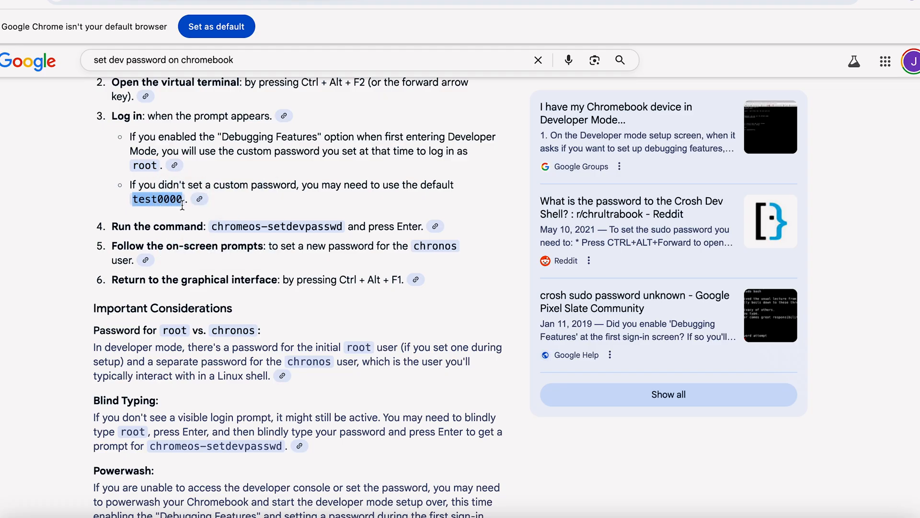
scroll(down, 3)
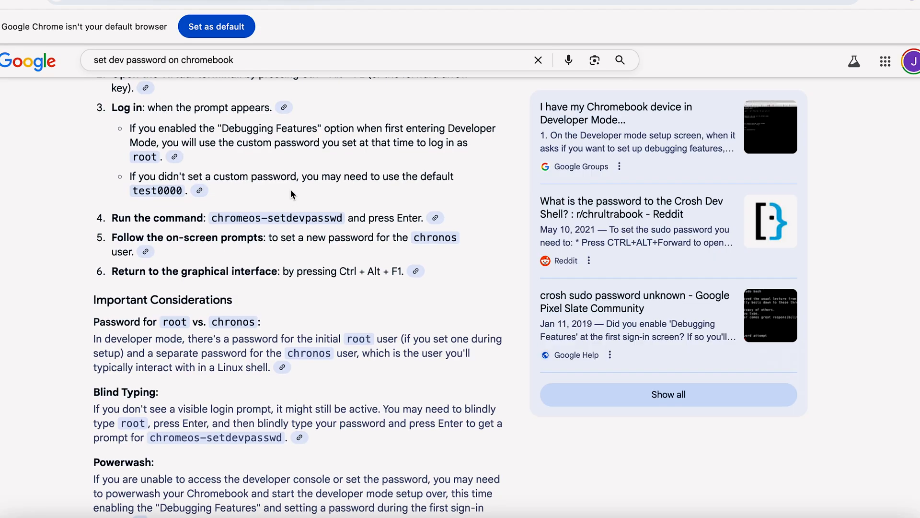
scroll(down, 3)
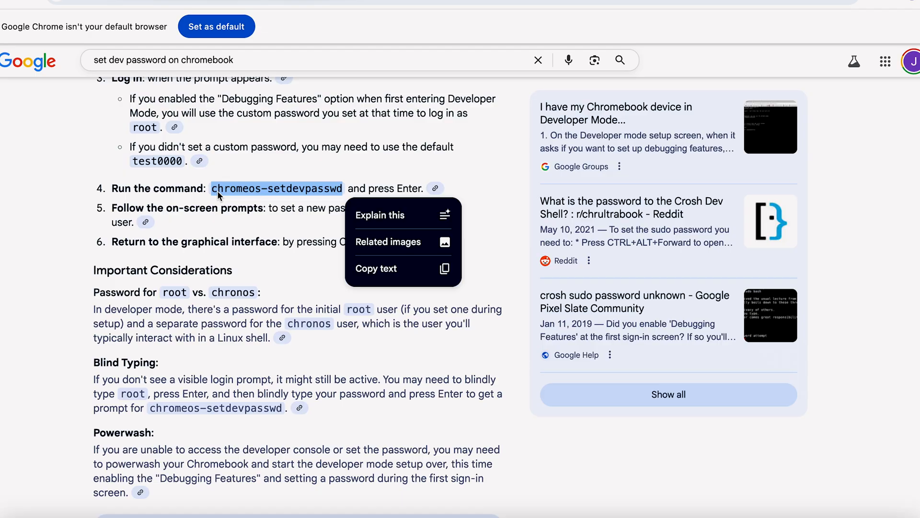
mouse_move(231, 198)
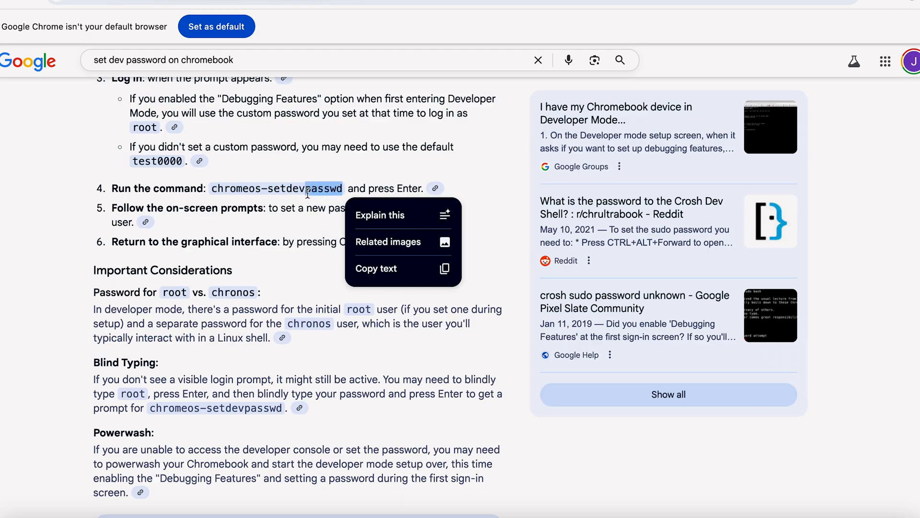
click(287, 209)
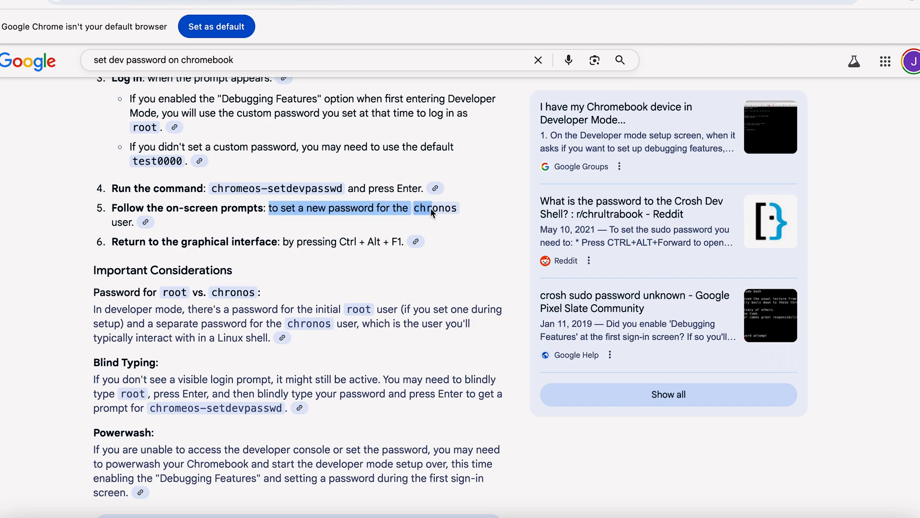
right_click(434, 207)
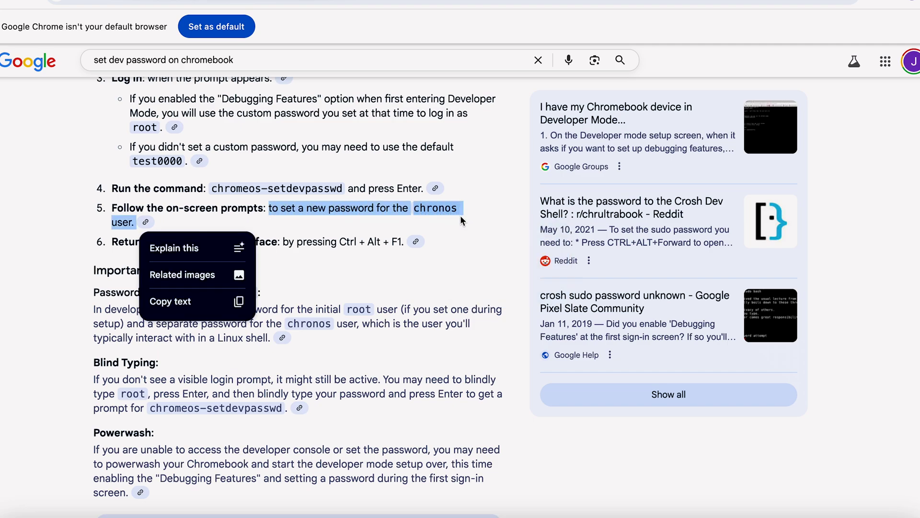
click(259, 245)
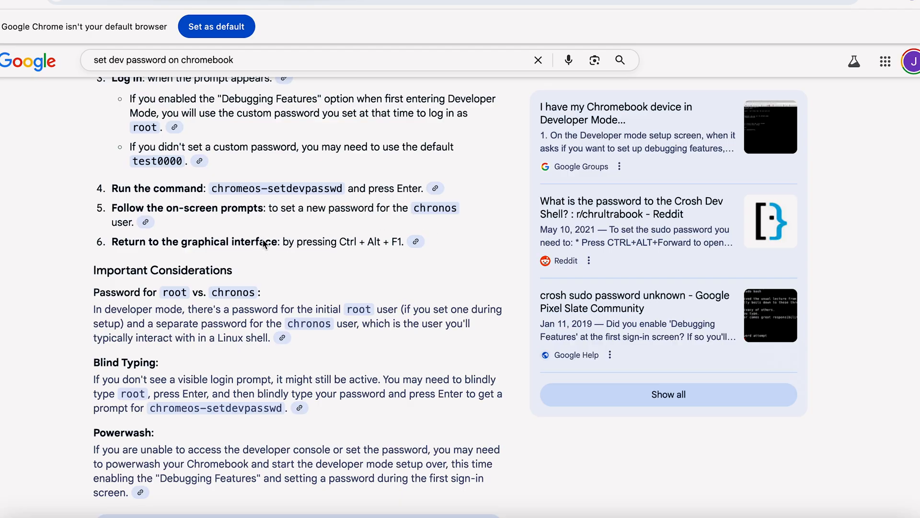
mouse_move(297, 287)
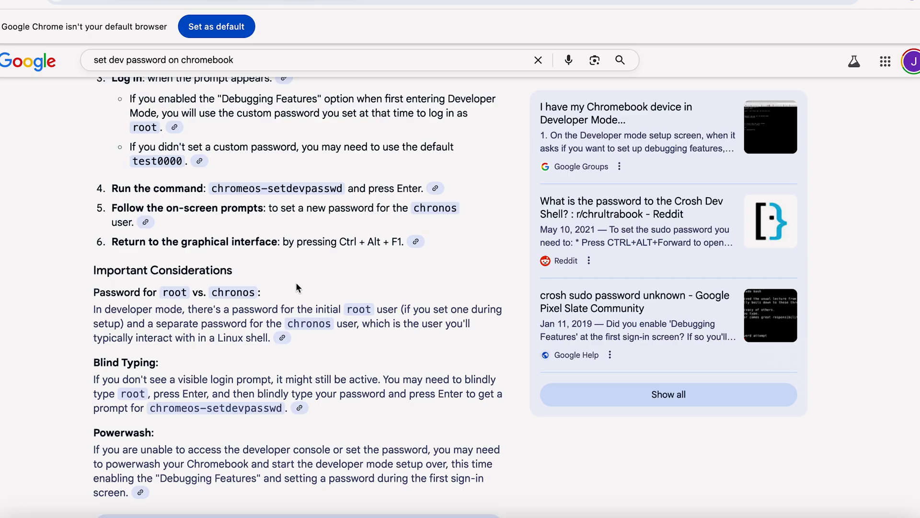
scroll(up, 3)
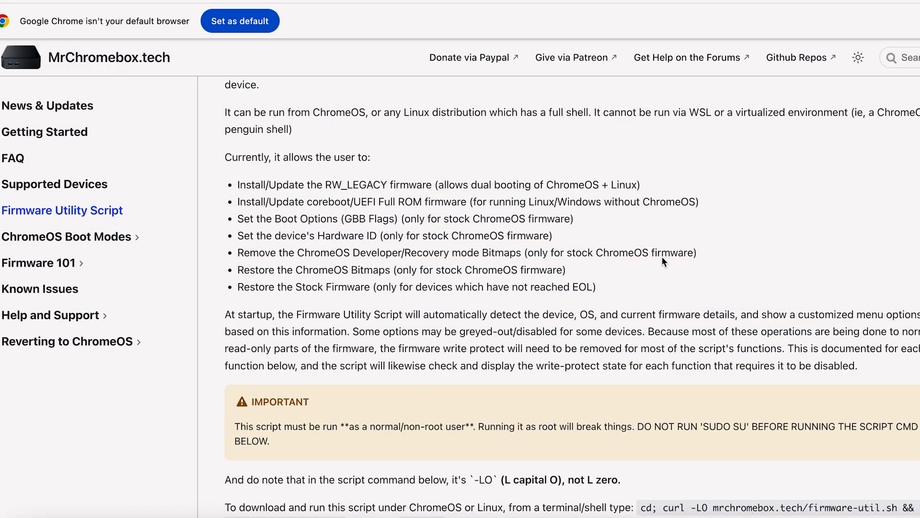
scroll(up, 3)
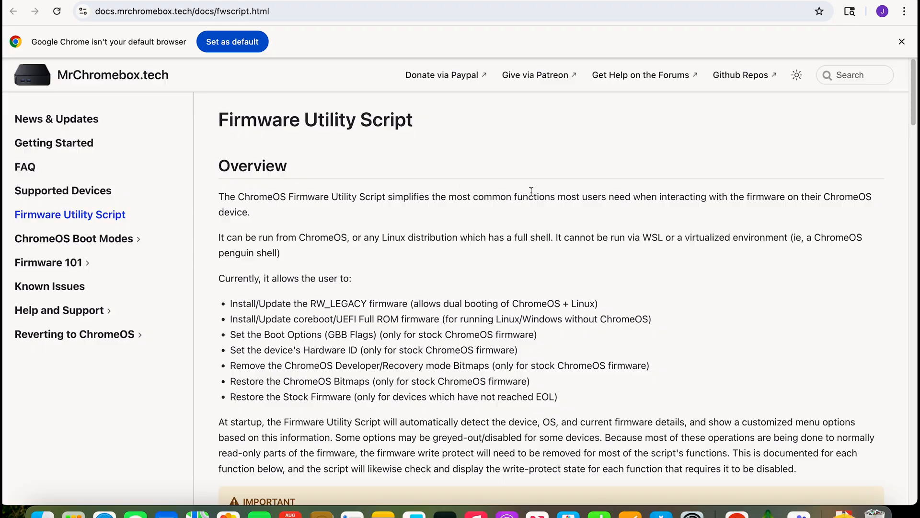
mouse_move(589, 264)
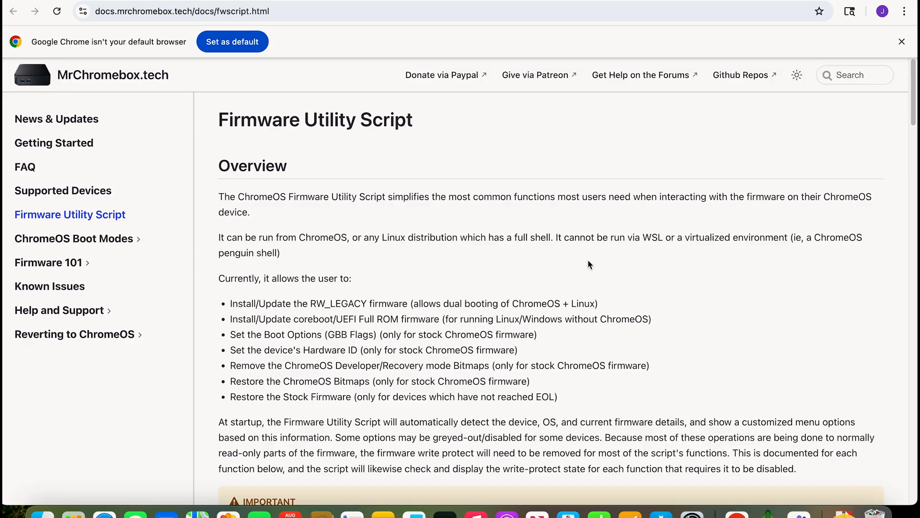
mouse_move(229, 194)
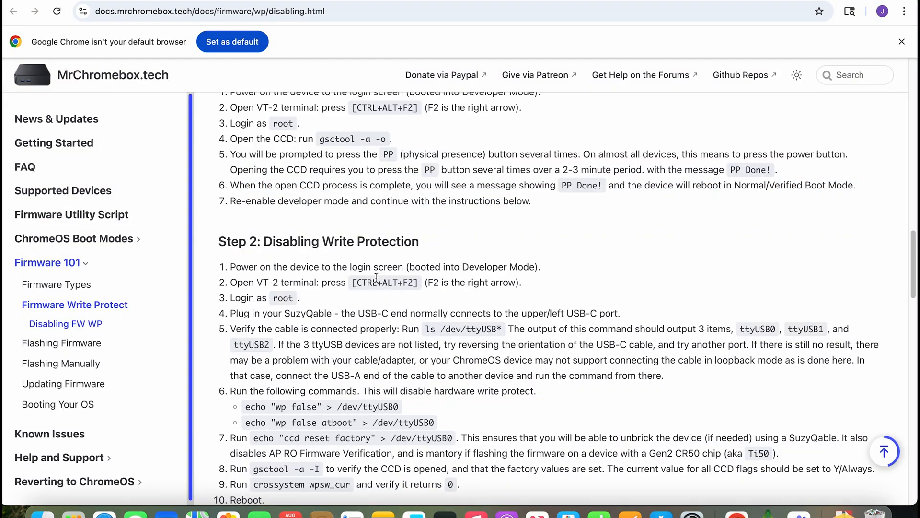
double_click(382, 283)
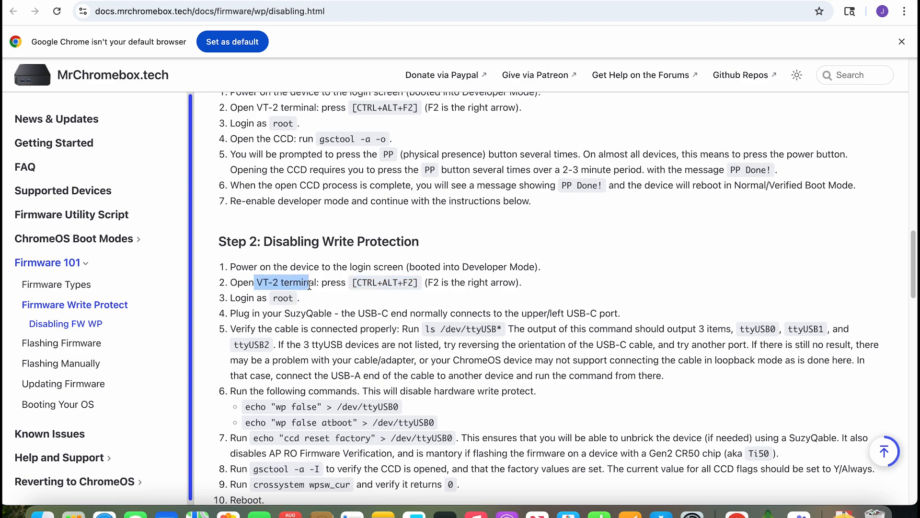
click(71, 214)
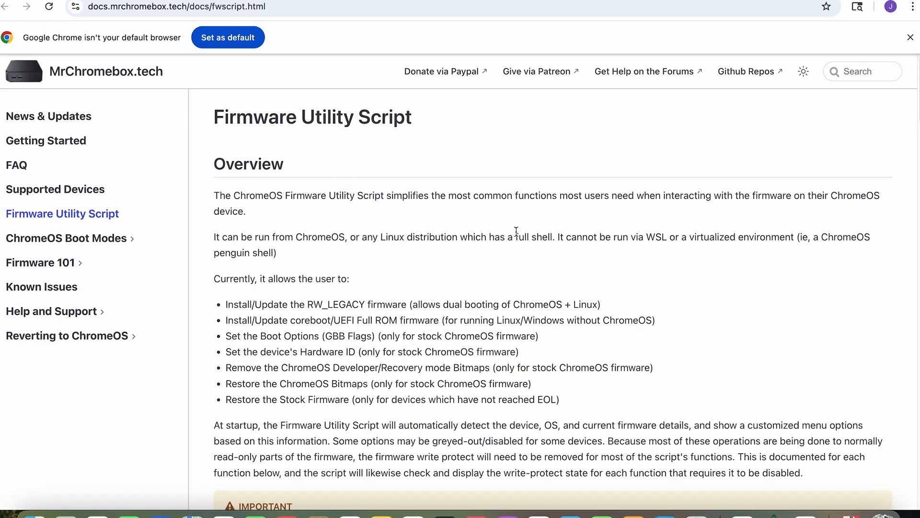
scroll(down, 3)
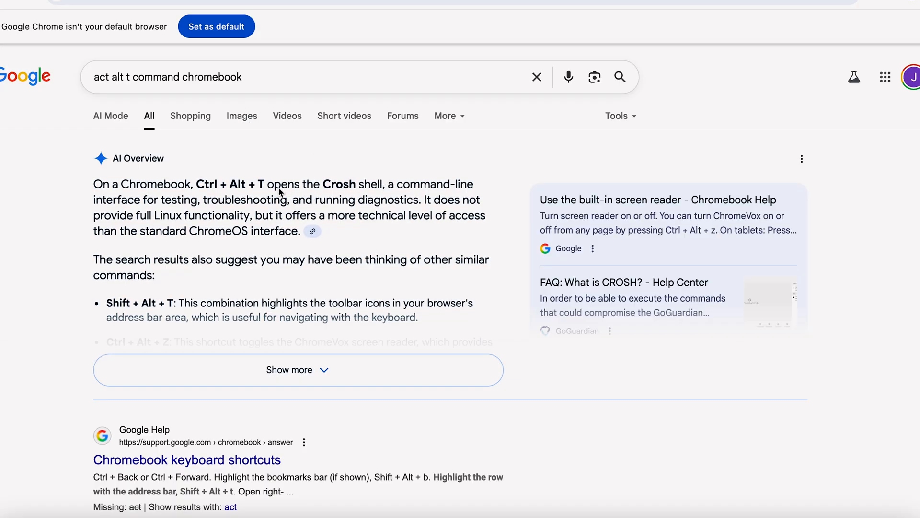
- Expand the chronos login AI overview and scroll through the VT2 and crosh shell methods
click(297, 370)
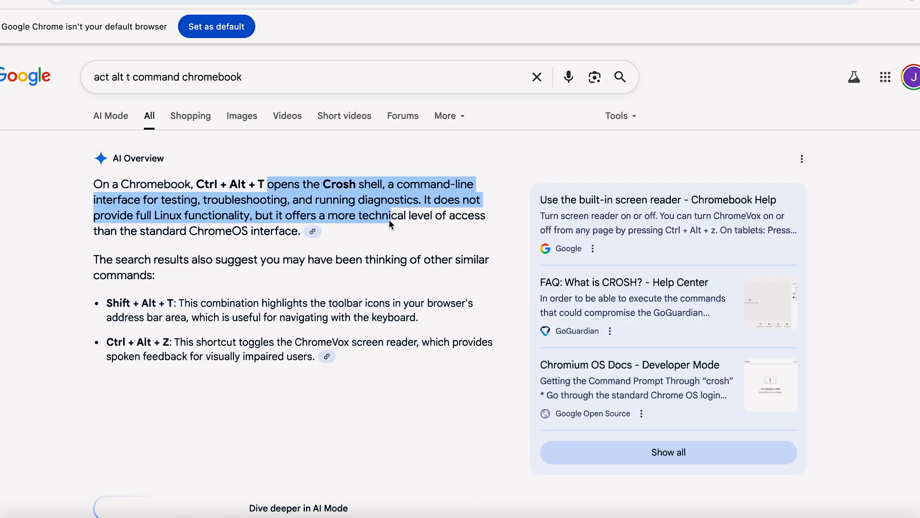
click(279, 243)
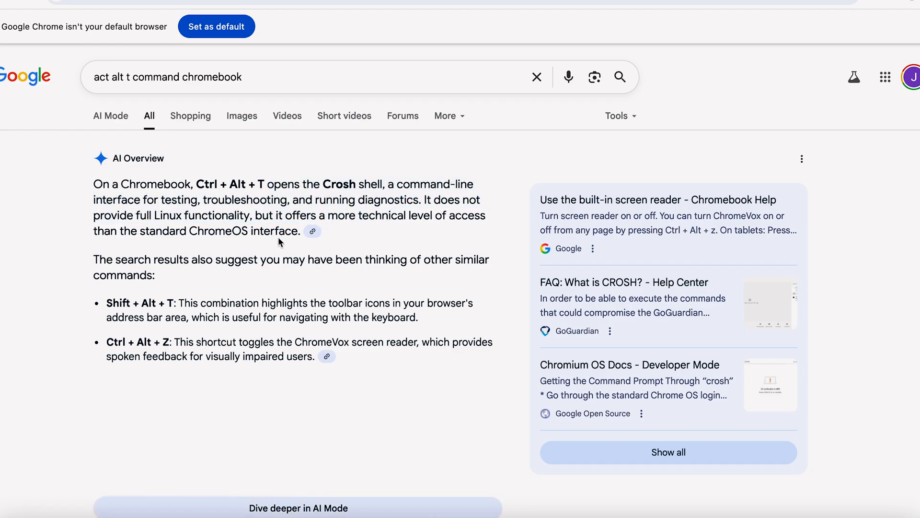
scroll(down, 3)
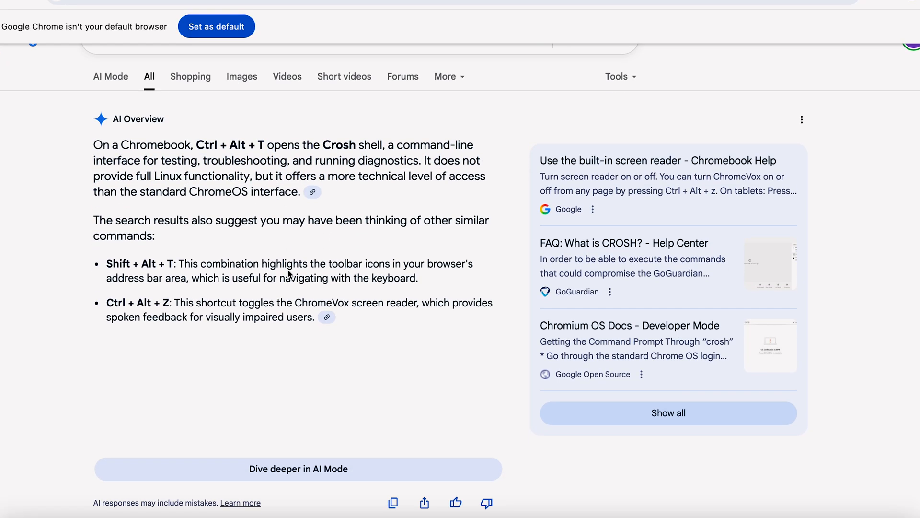
mouse_move(272, 6)
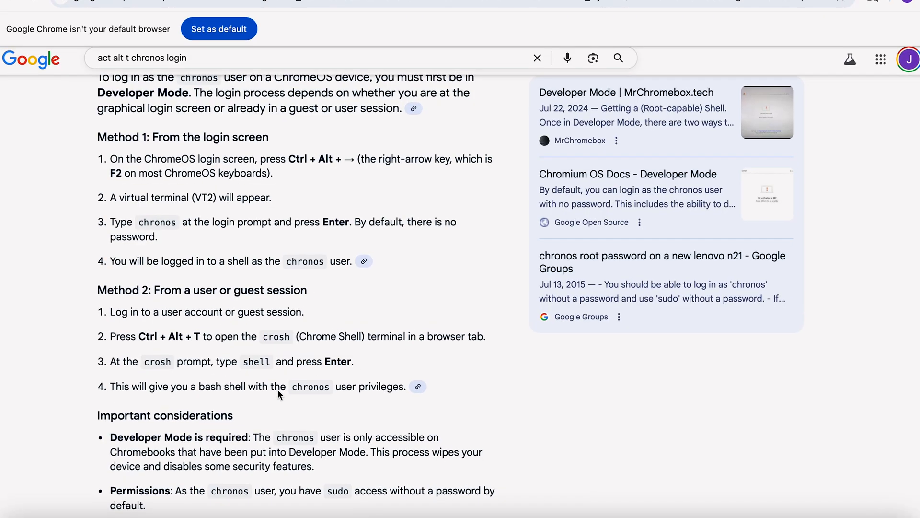
scroll(down, 3)
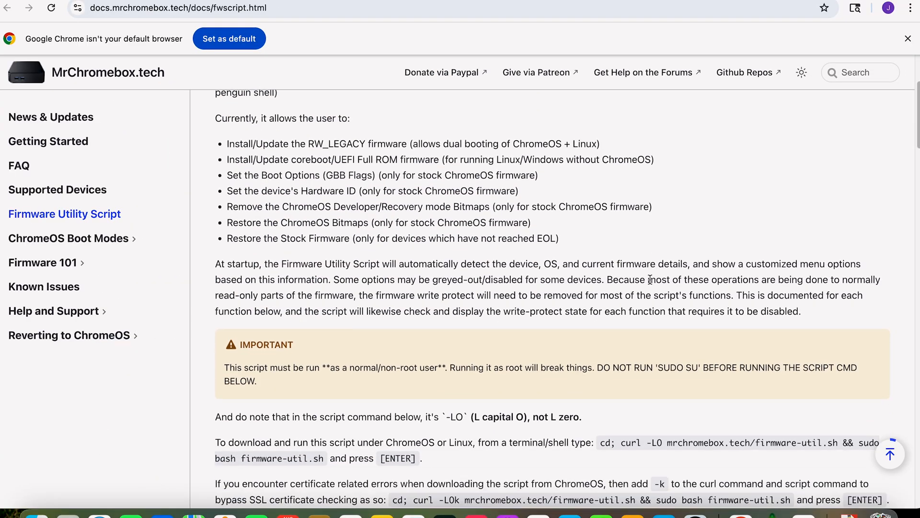
- Highlight 'cd' in the curl run command, then scroll down to the script screenshots
scroll(down, 3)
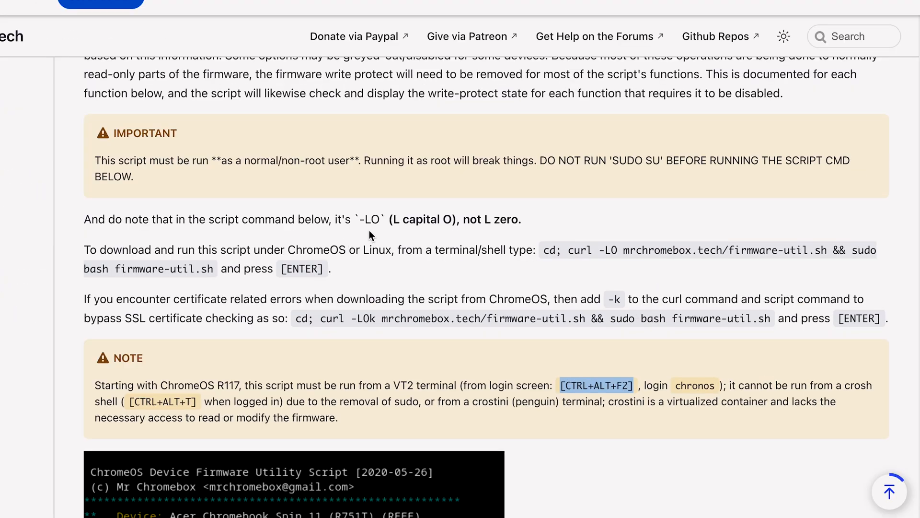
mouse_move(543, 257)
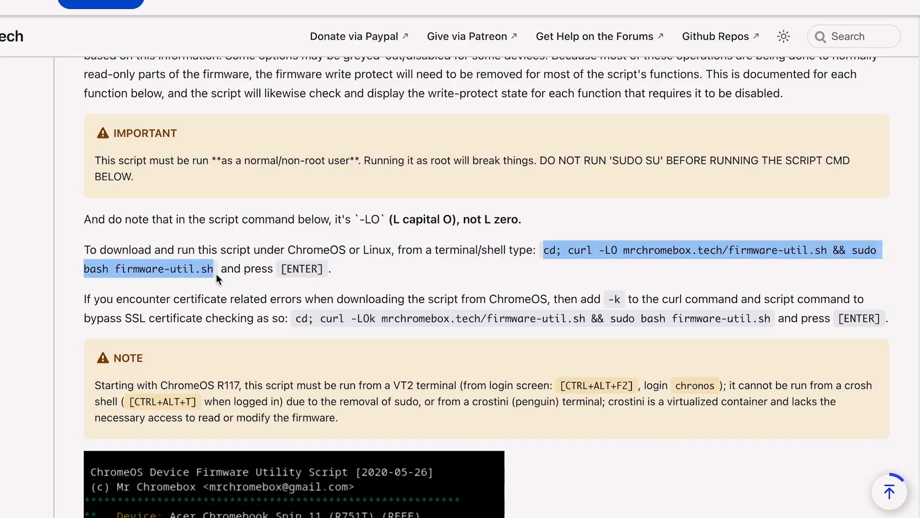
mouse_move(645, 268)
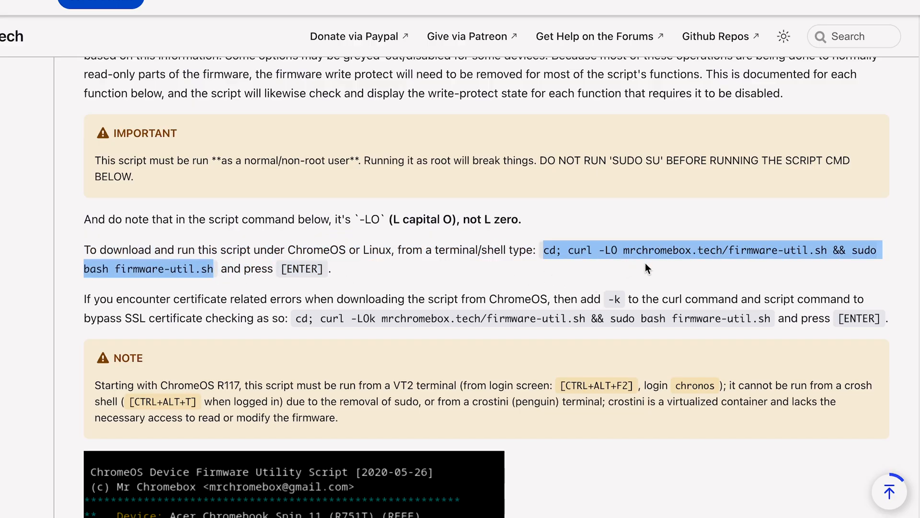
mouse_move(366, 326)
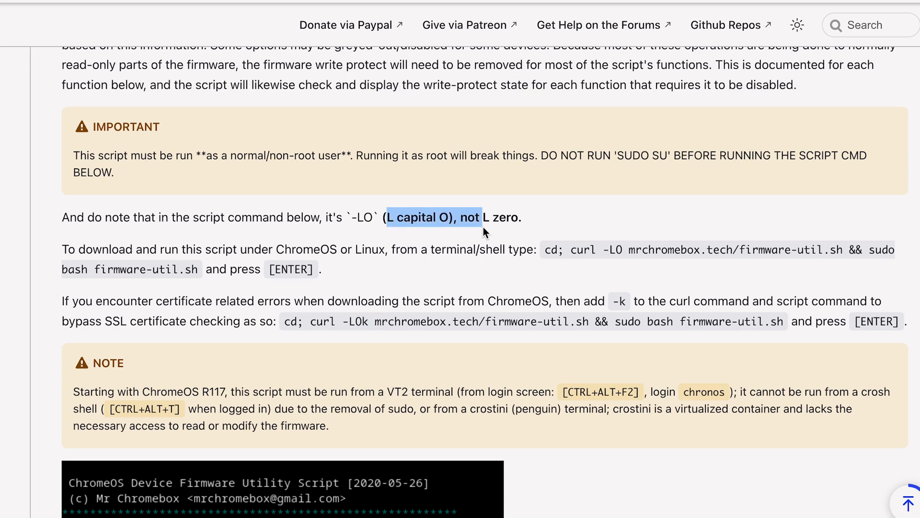
double_click(551, 250)
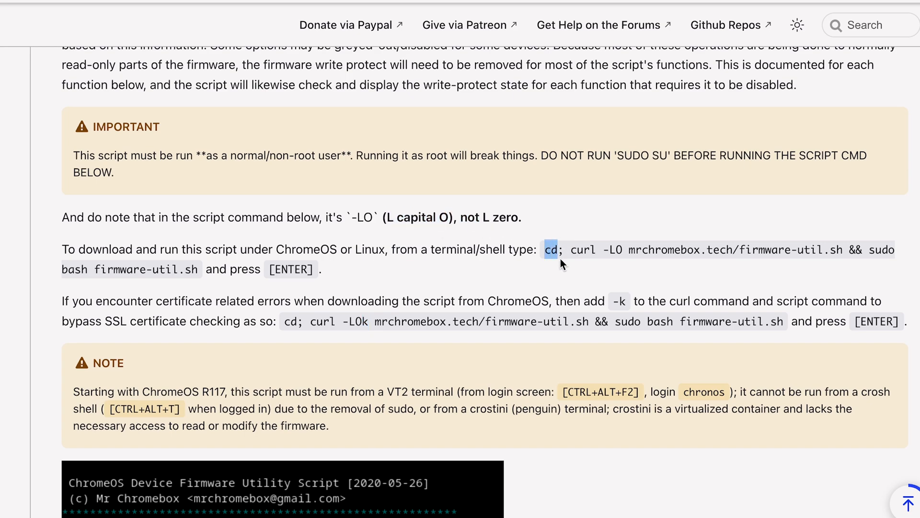
scroll(down, 3)
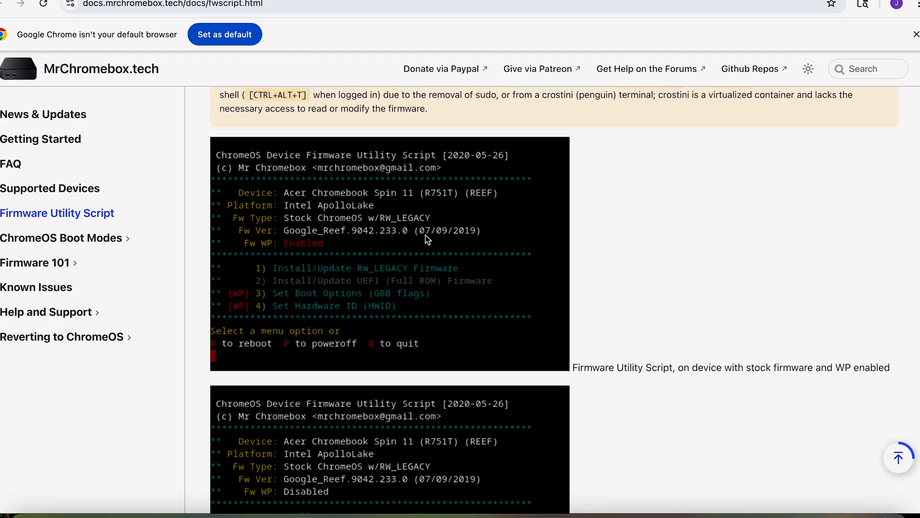
mouse_move(220, 149)
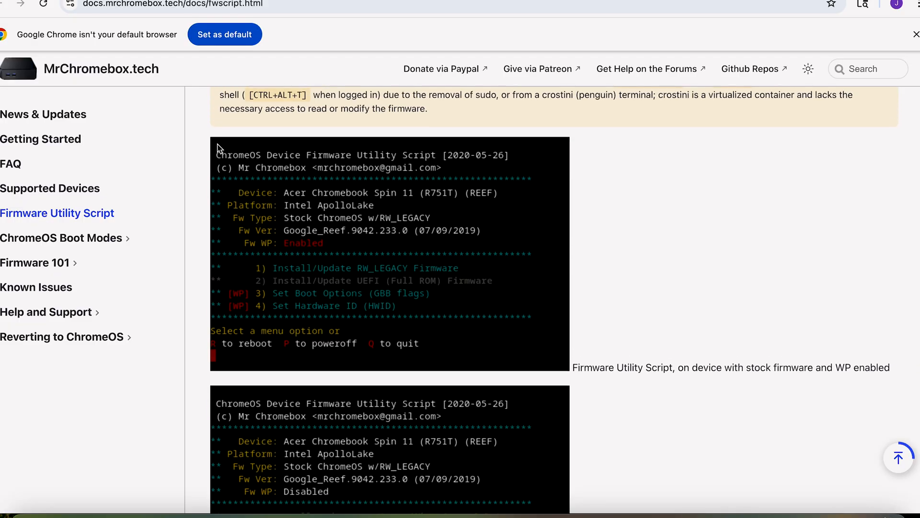
mouse_move(350, 270)
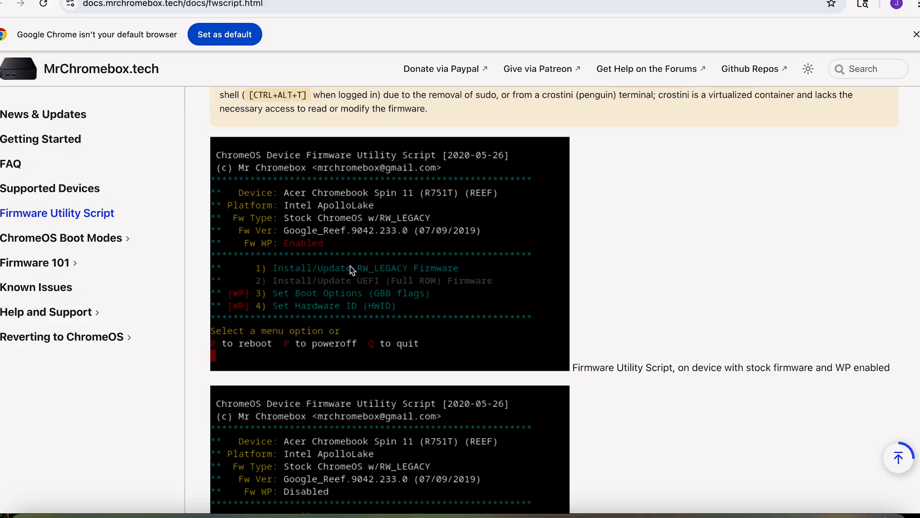
mouse_move(523, 224)
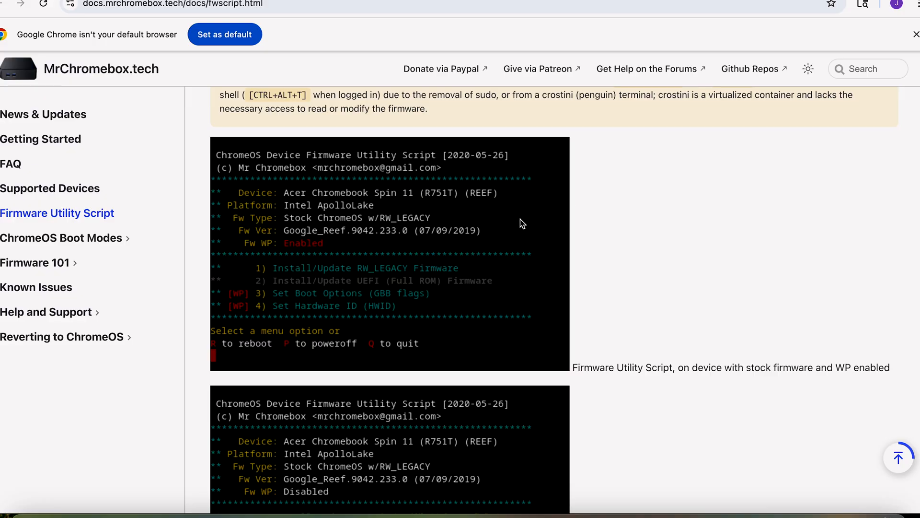
- Scroll past the stock-firmware screenshots to the Full ROM, WP-disabled menu screenshot
scroll(down, 3)
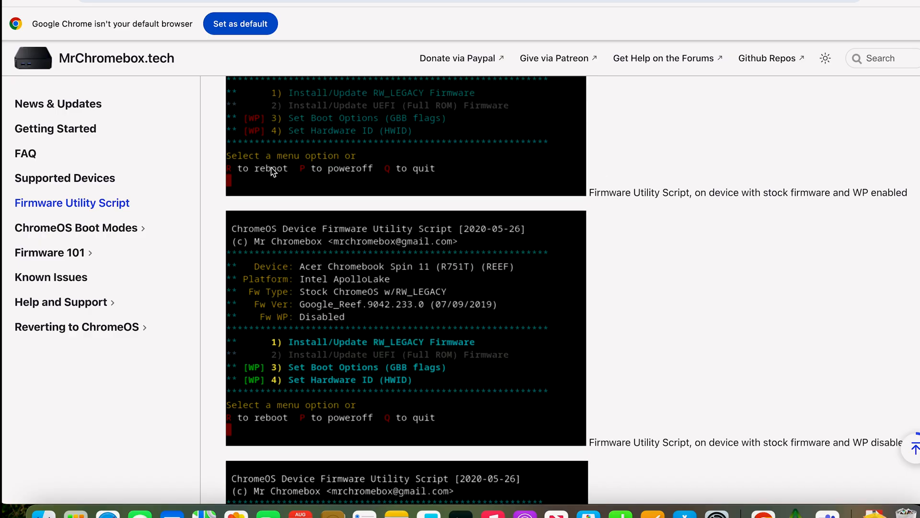
mouse_move(250, 124)
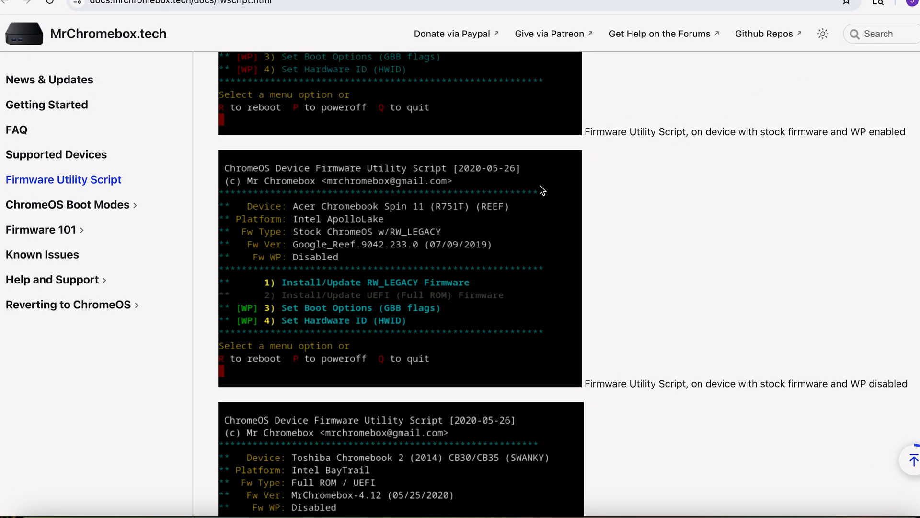
mouse_move(260, 322)
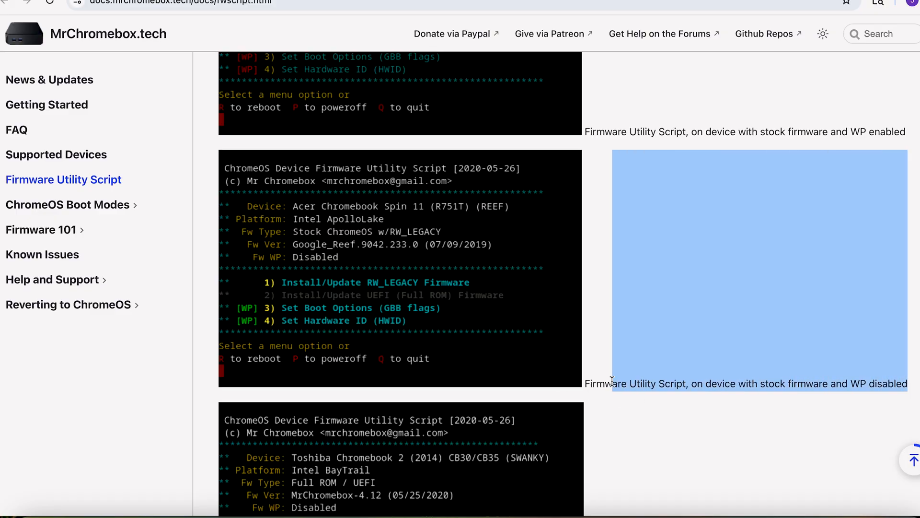
scroll(down, 3)
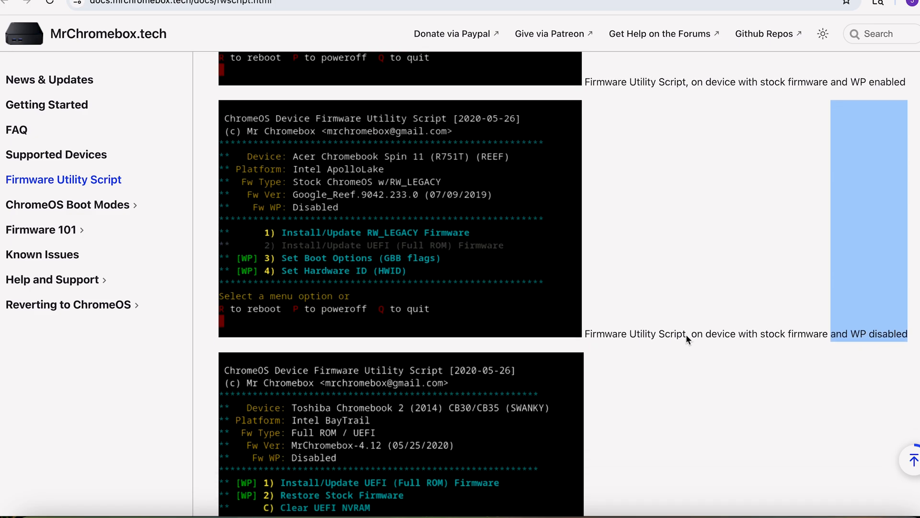
scroll(down, 3)
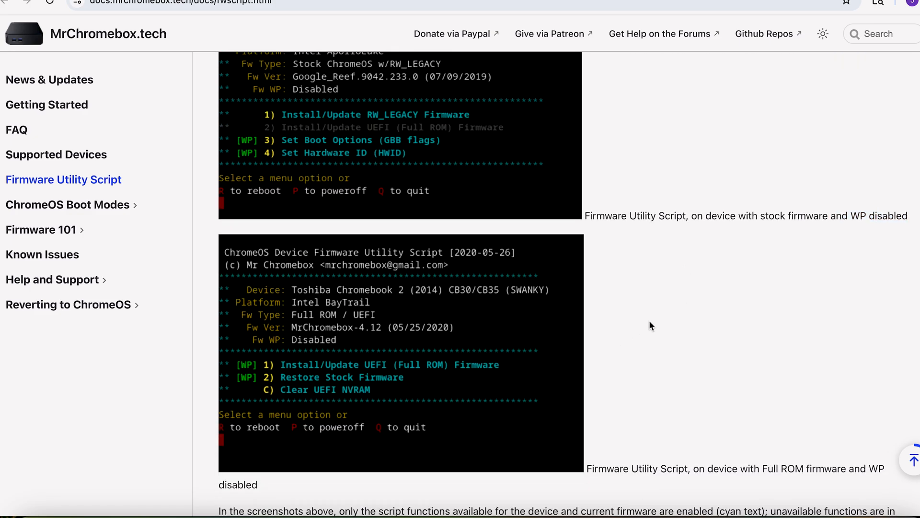
- Read Script Functions Explained, highlighting the cyan/grey paragraph, through Restore Stock Firmware and NVRAM
scroll(down, 3)
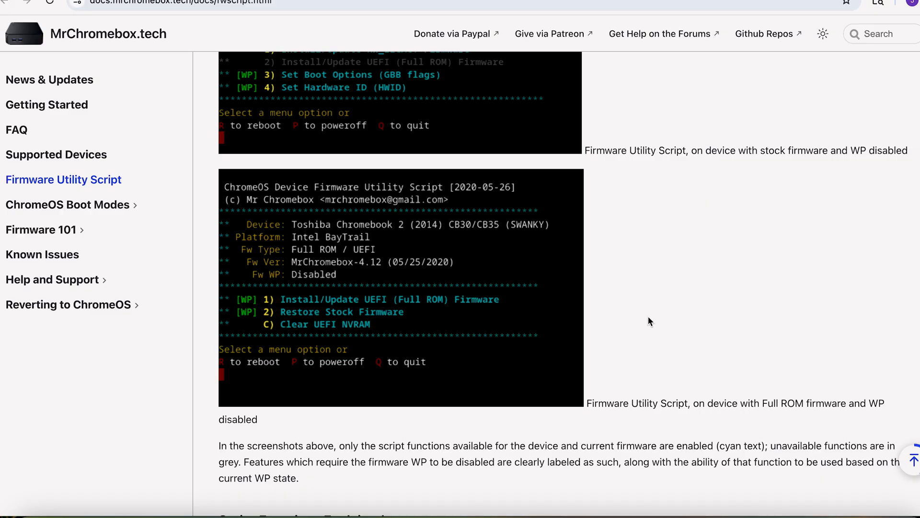
mouse_move(406, 313)
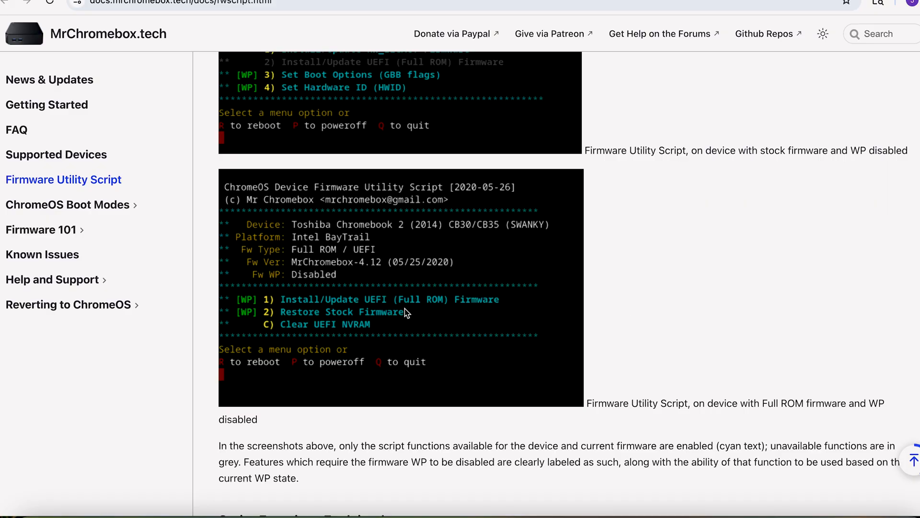
mouse_move(301, 304)
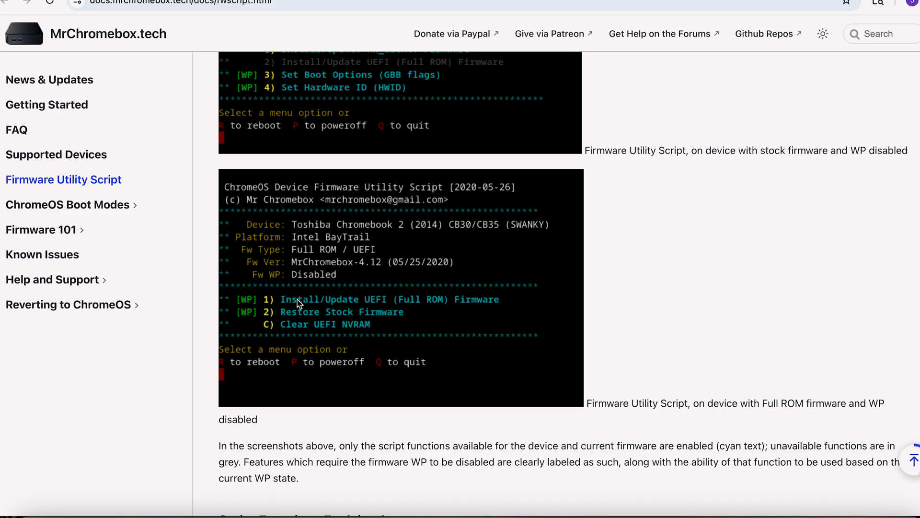
mouse_move(387, 337)
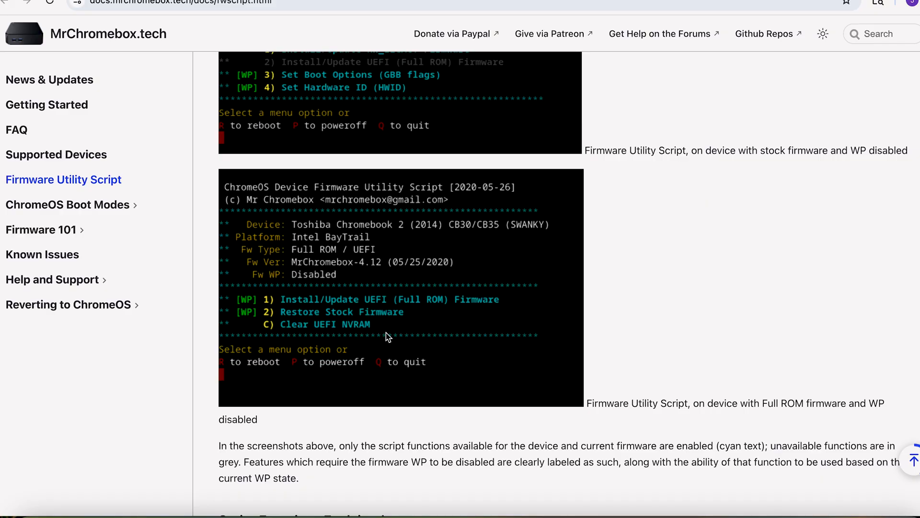
mouse_move(329, 324)
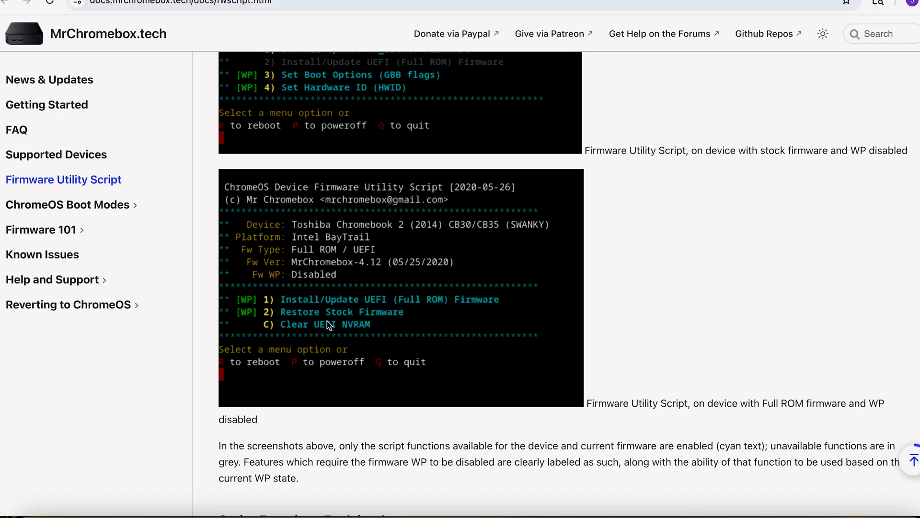
mouse_move(324, 327)
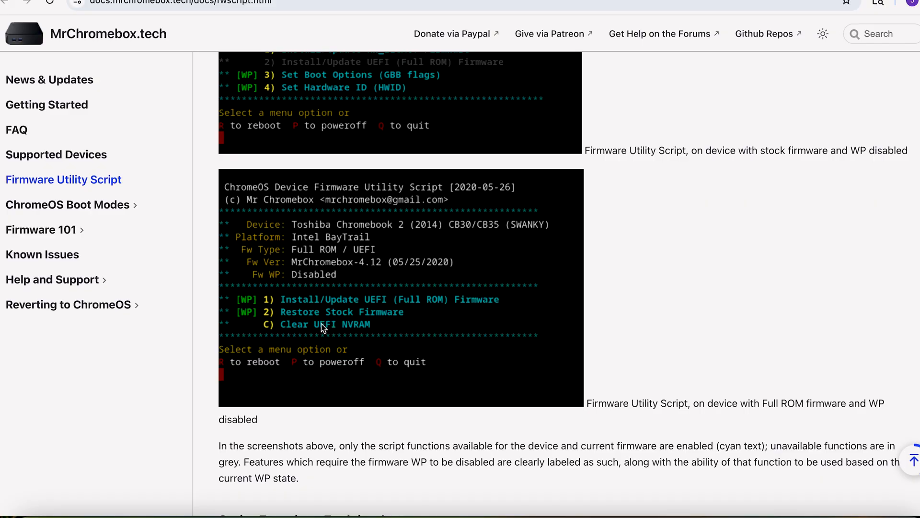
mouse_move(469, 314)
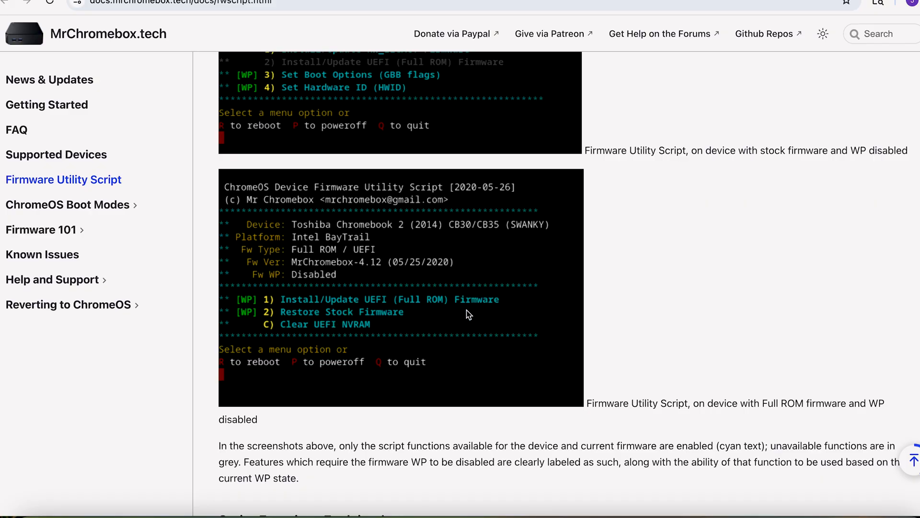
mouse_move(446, 342)
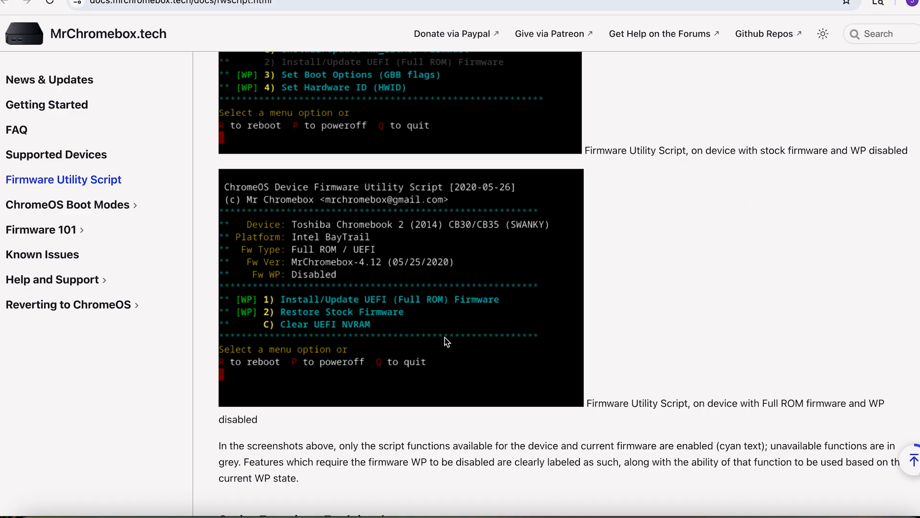
scroll(down, 3)
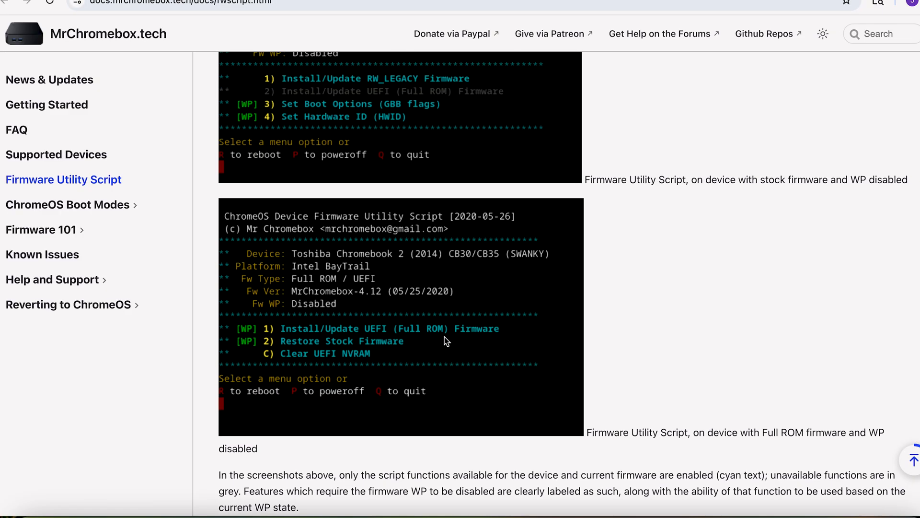
scroll(down, 3)
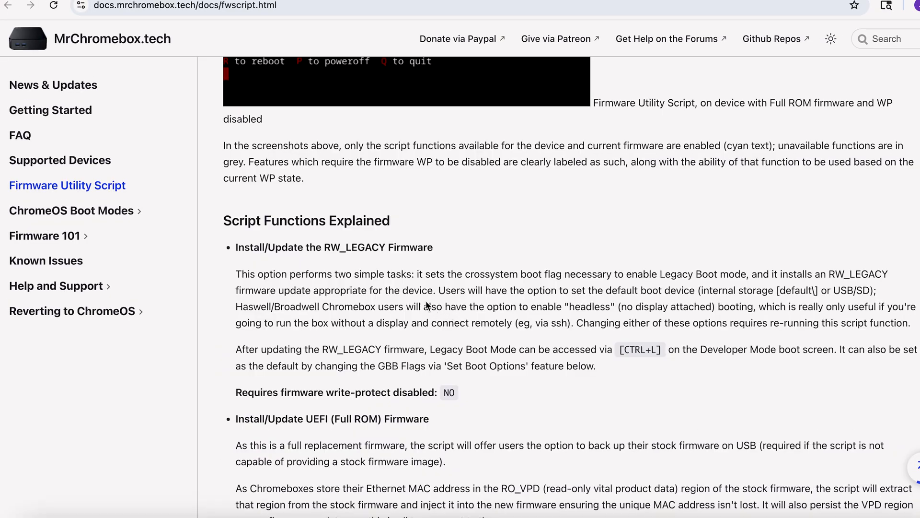
drag(222, 146, 303, 178)
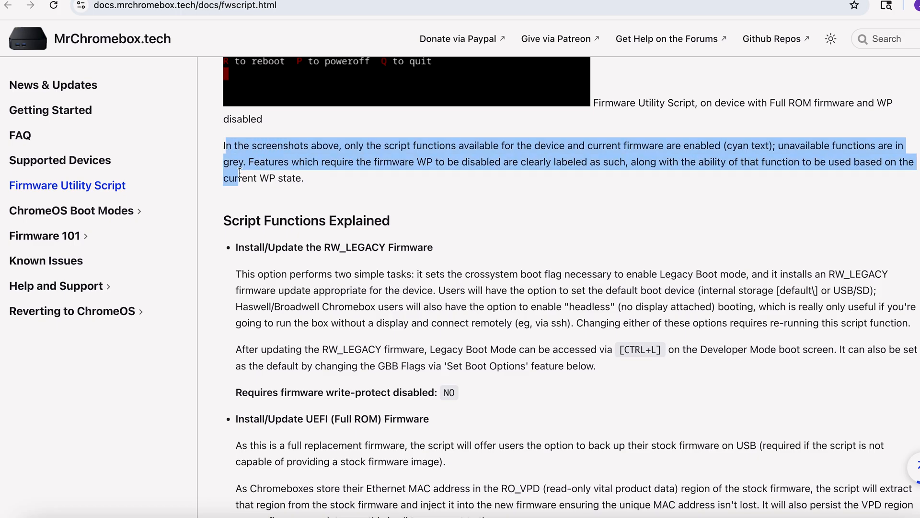
click(398, 169)
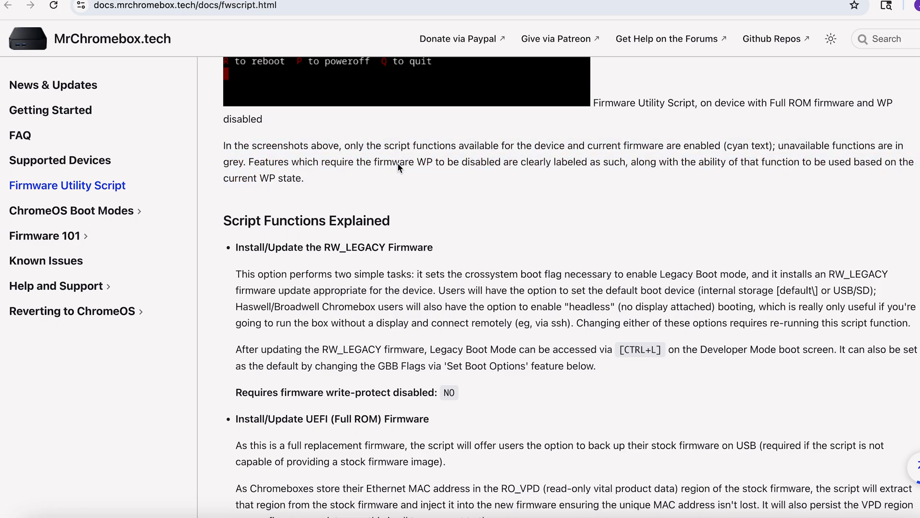
mouse_move(339, 257)
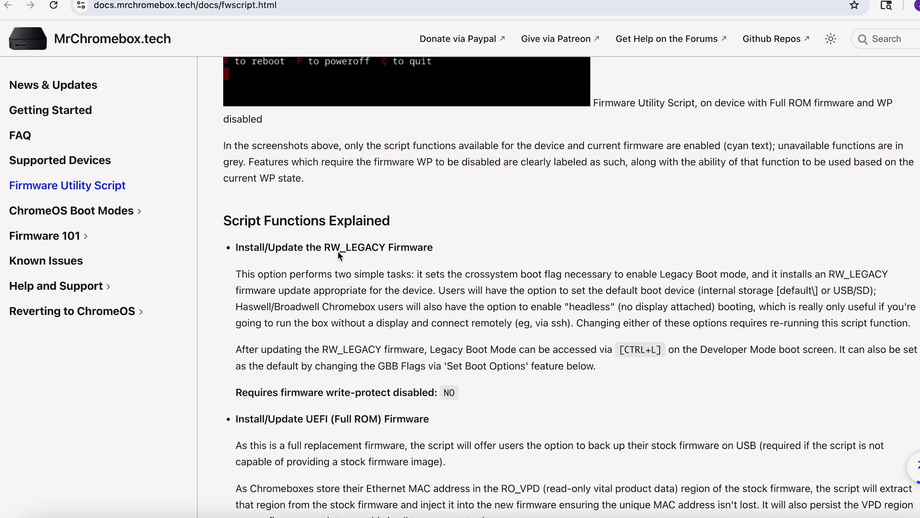
scroll(down, 3)
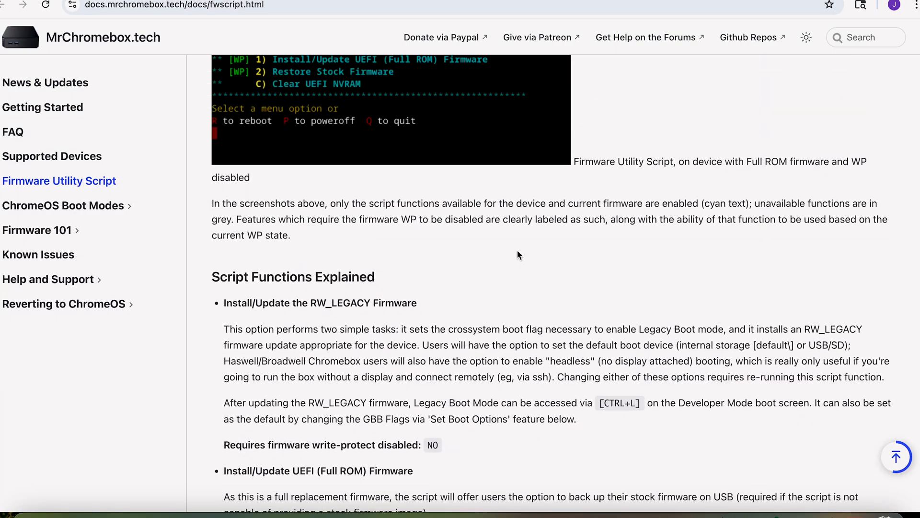
scroll(up, 3)
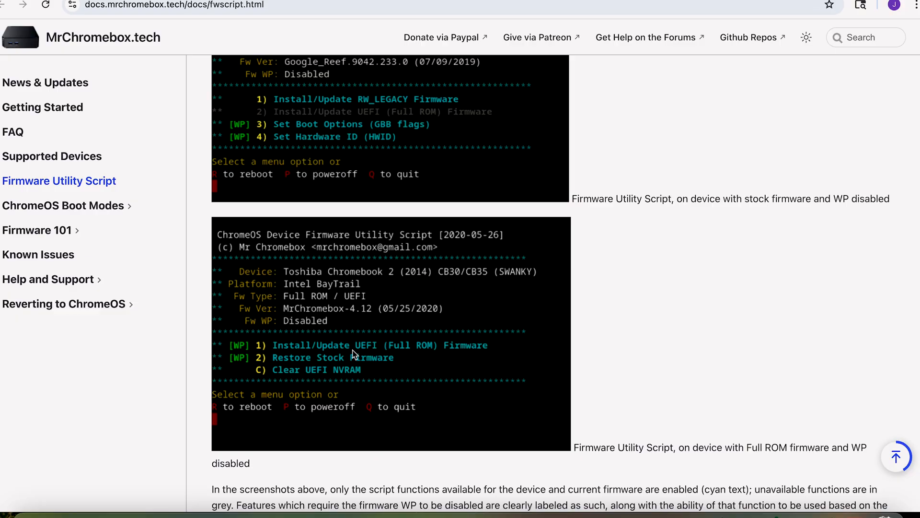
mouse_move(476, 320)
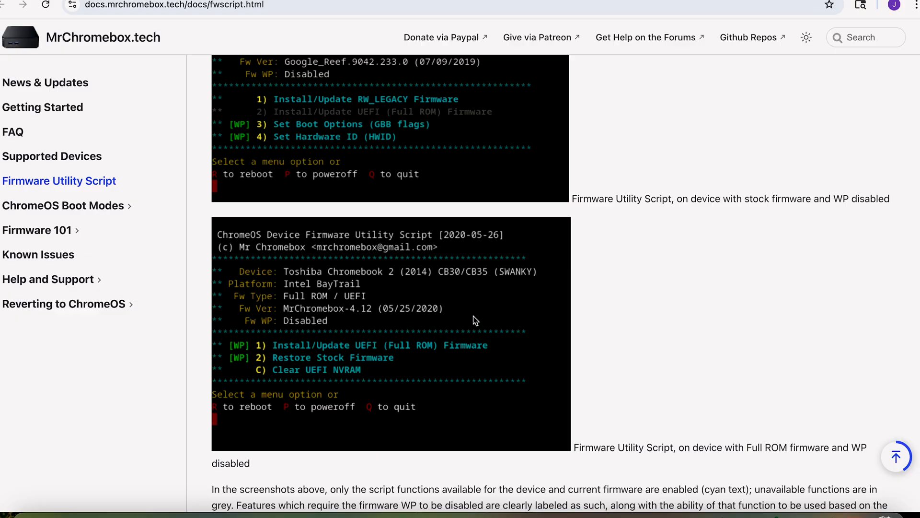
scroll(down, 3)
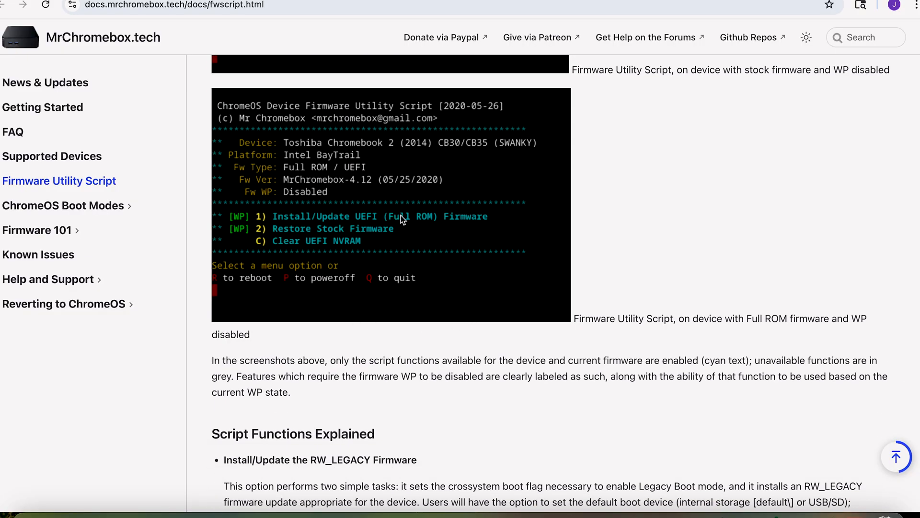
scroll(down, 3)
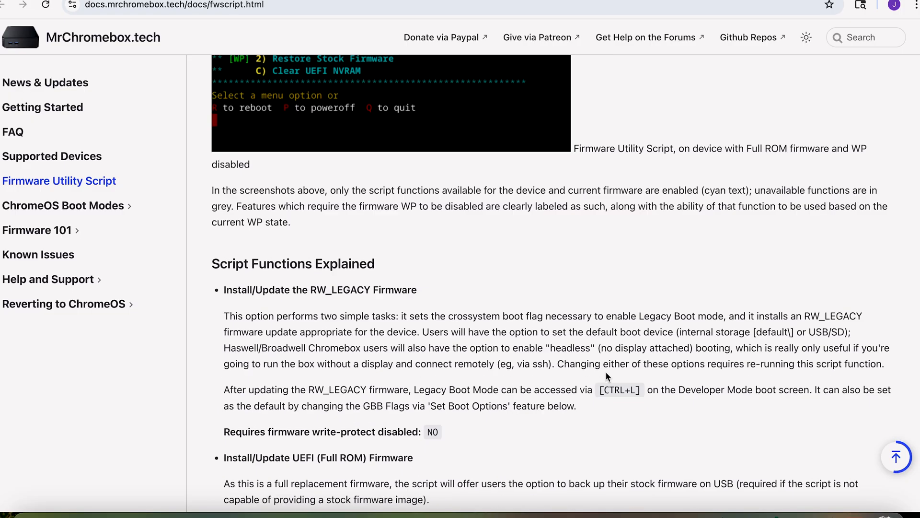
scroll(down, 3)
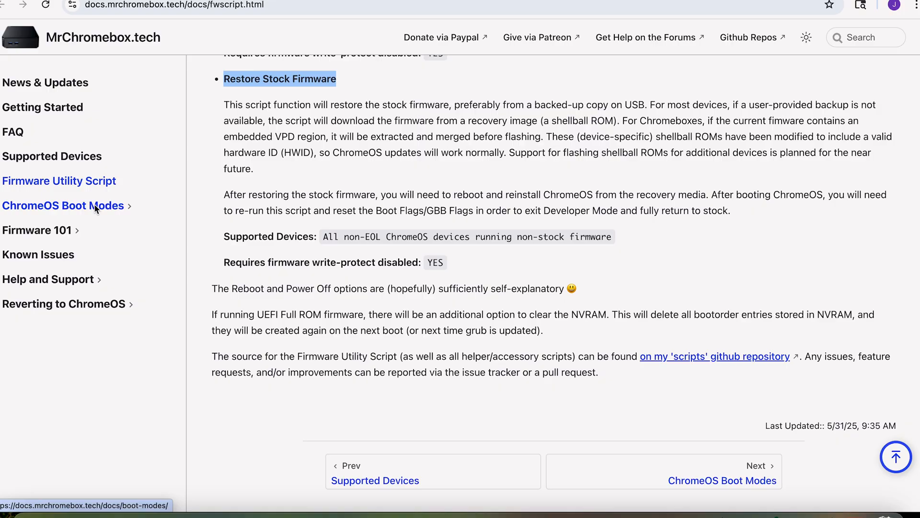
mouse_move(657, 208)
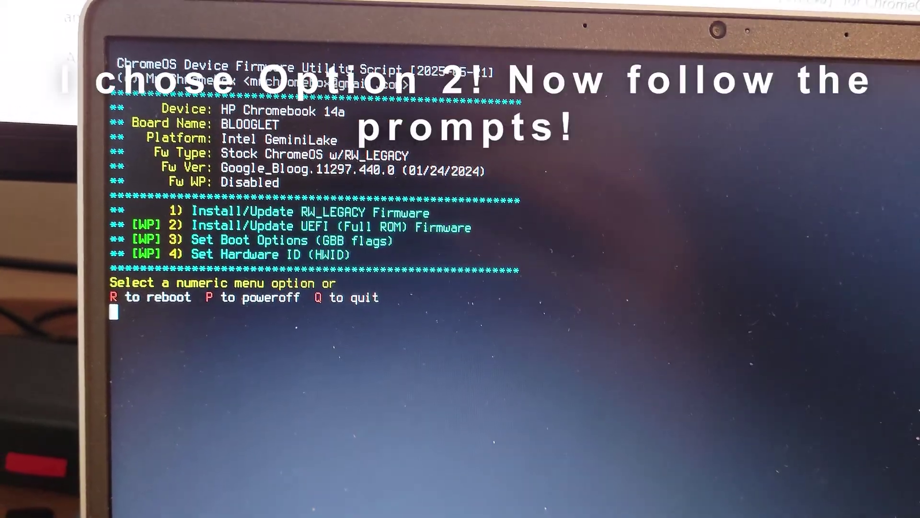
- Choose menu option 2 for UEFI Full ROM and type I ACCEPT at the warning
text(2)
text(y)
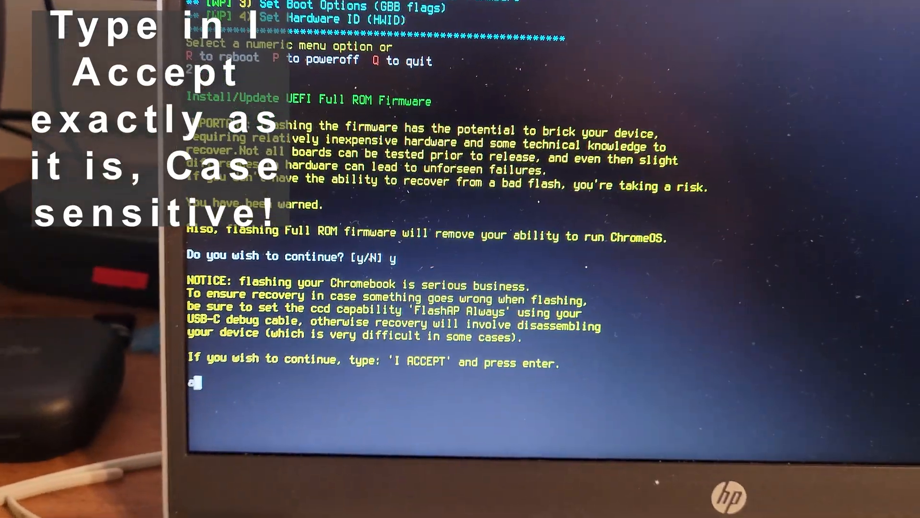
text(I ACCEPT)
text(y)
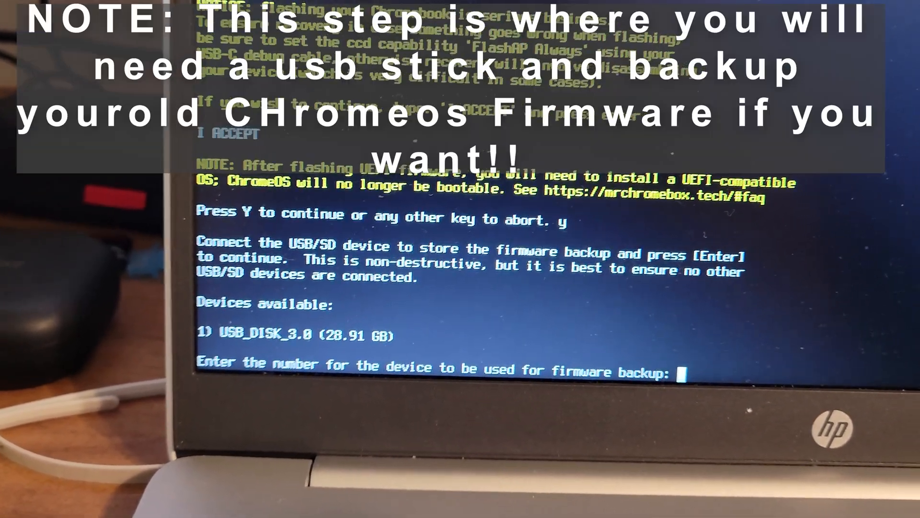
- Select option 1, USB_DISK_3.0, as the stock firmware backup device
text(1)
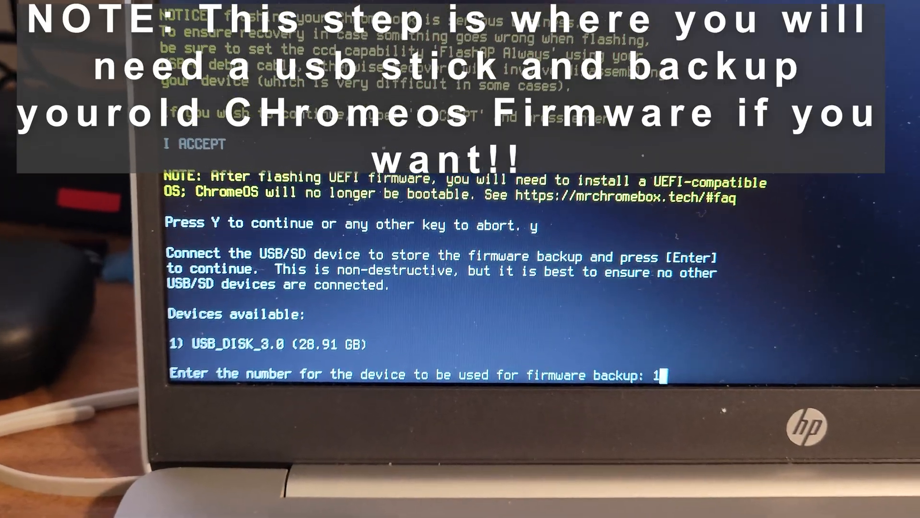
key(Return)
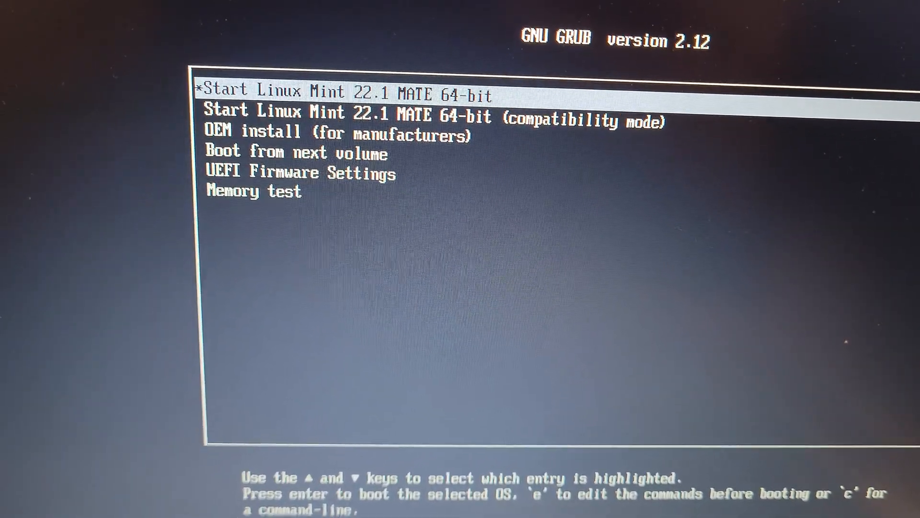
- Boot 'Start Linux Mint 22.1 MATE 64-bit' from the GRUB menu
key(Return)
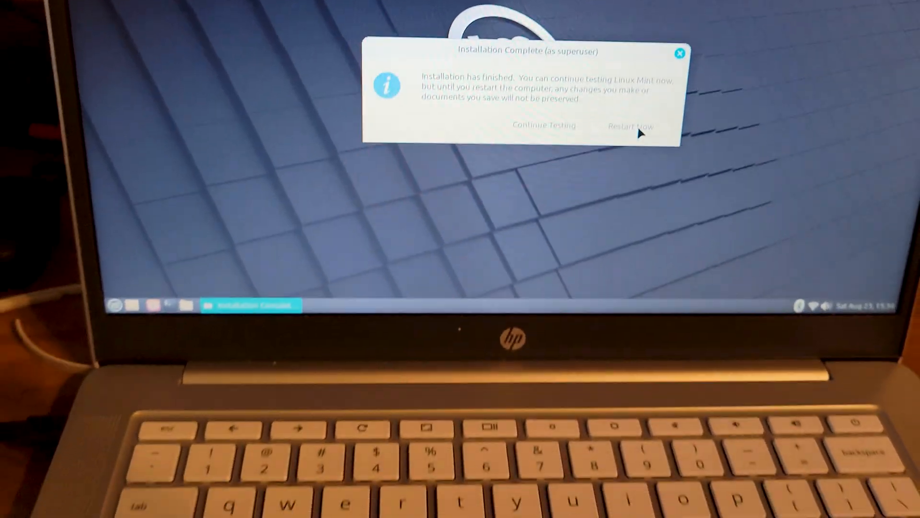
- Choose Restart Now in the Installation Complete dialog
click(630, 126)
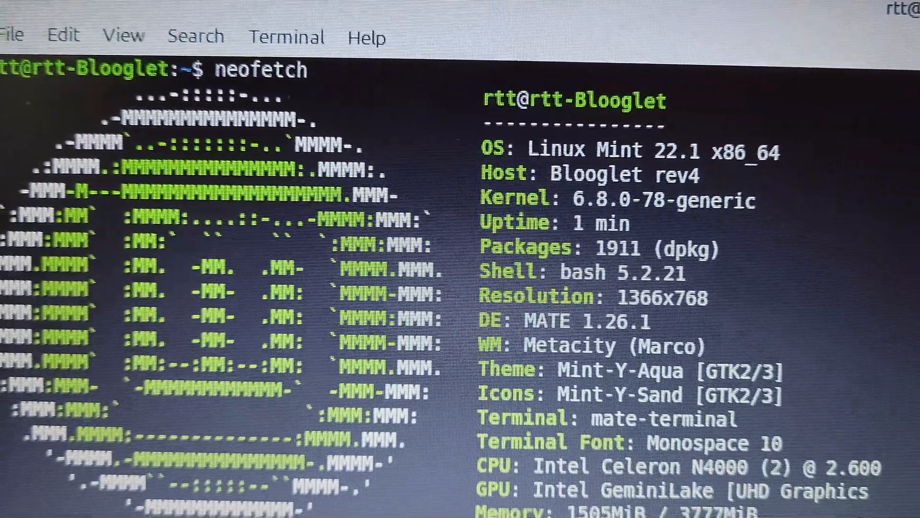
- Scroll through neofetch output showing Linux Mint 22.1, Celeron N4000 and 3777MiB memory
scroll(down, 3)
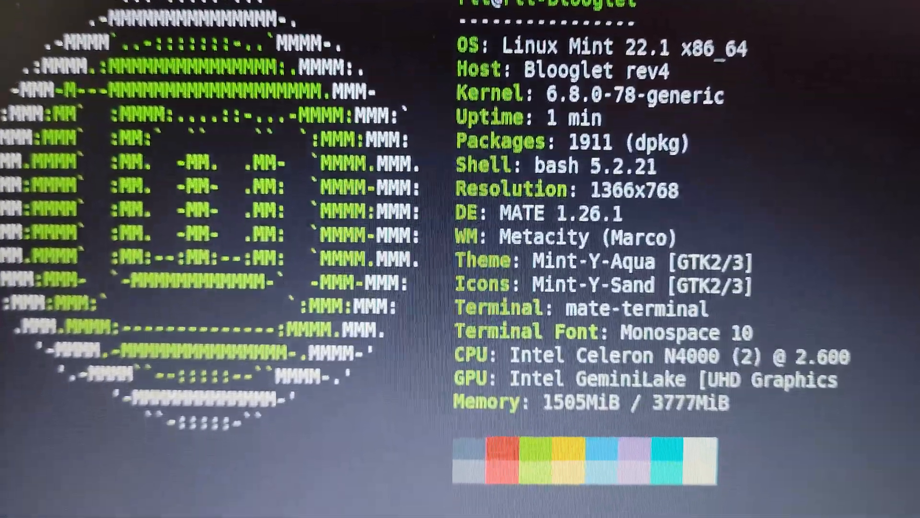
scroll(down, 3)
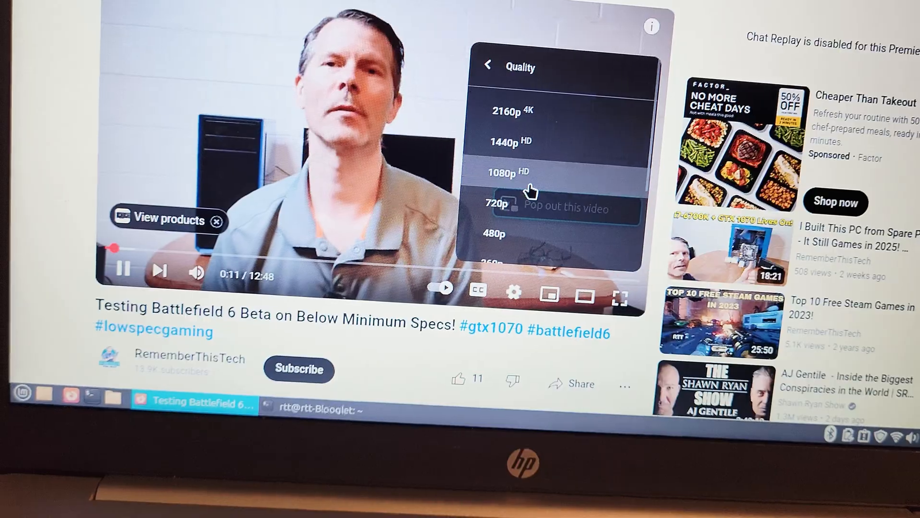
- Switch the Battlefield 6 Beta test video's playback quality to 1080p
click(502, 172)
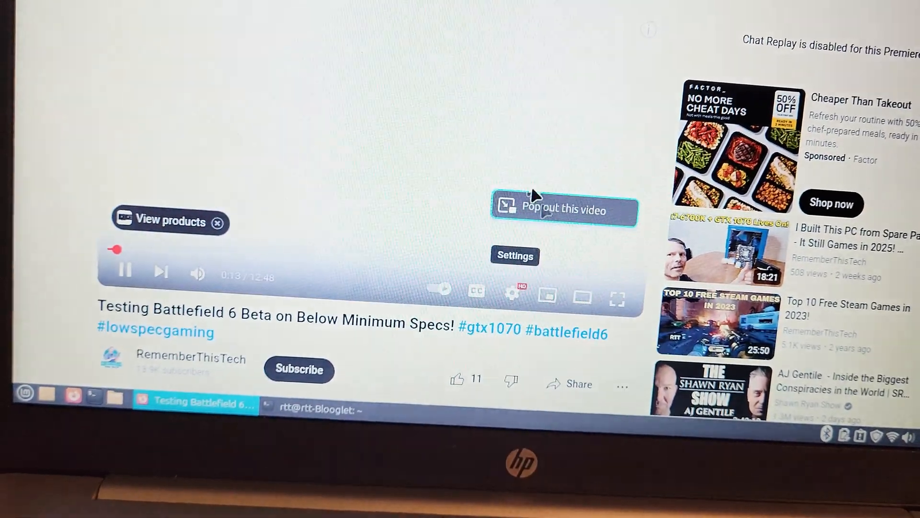
click(616, 298)
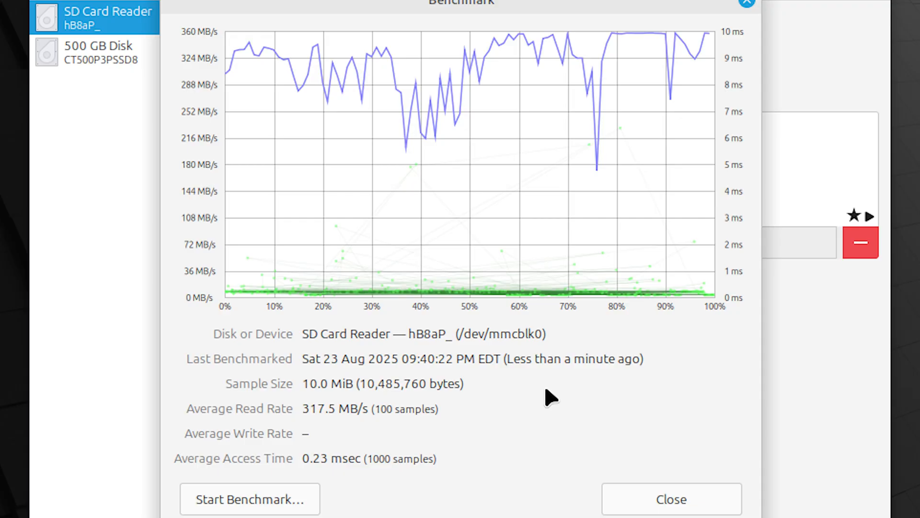
- Select the SD Card Reader in GNOME Disks to run its benchmark (317.5 MB/s read, 0.23 ms access)
click(106, 51)
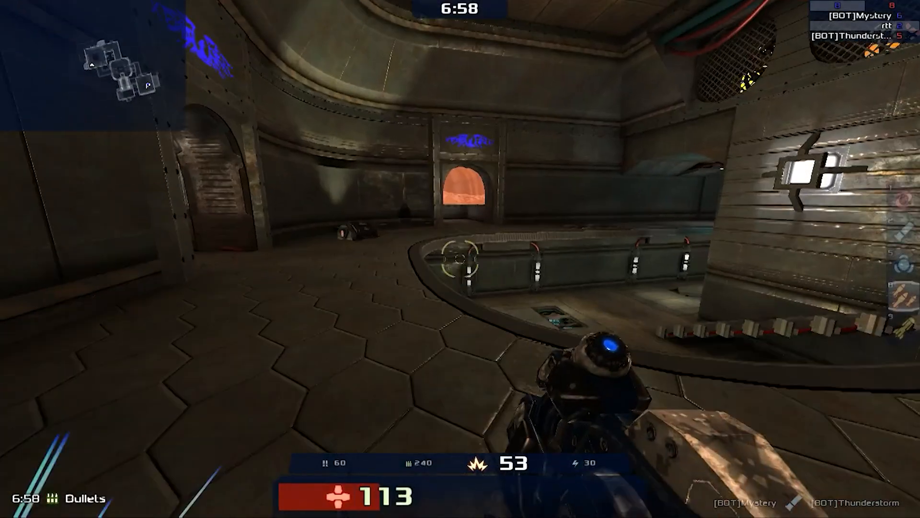
mouse_move(460, 259)
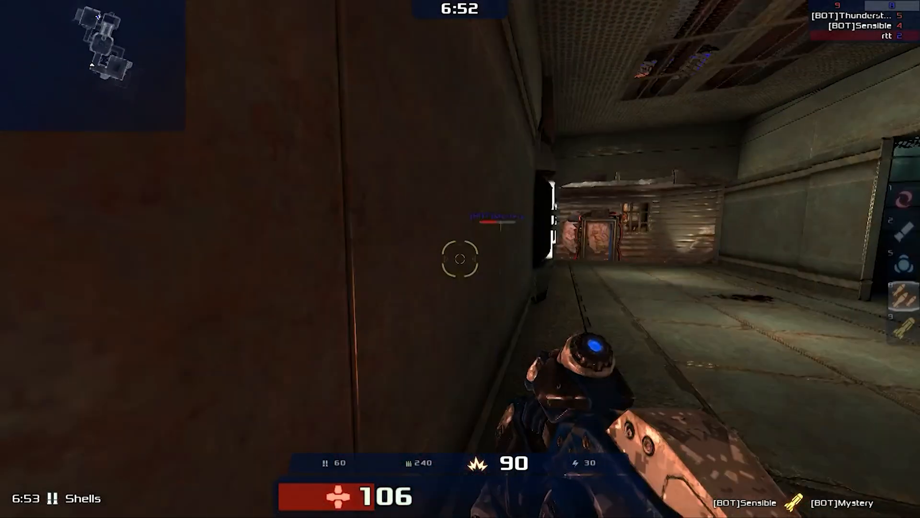
mouse_move(460, 259)
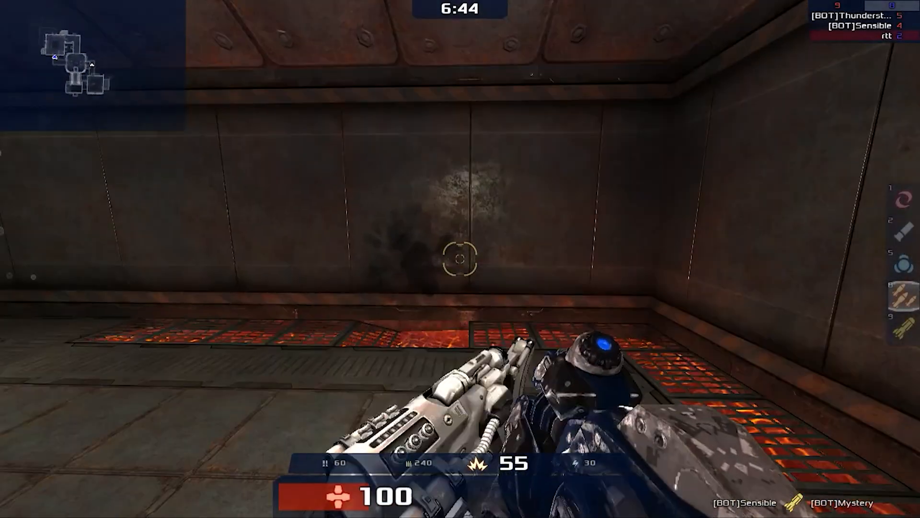
mouse_move(460, 259)
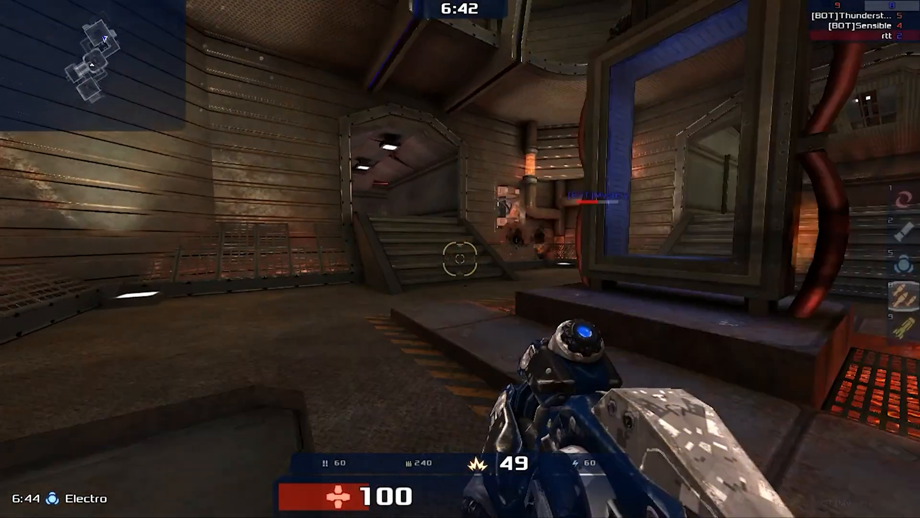